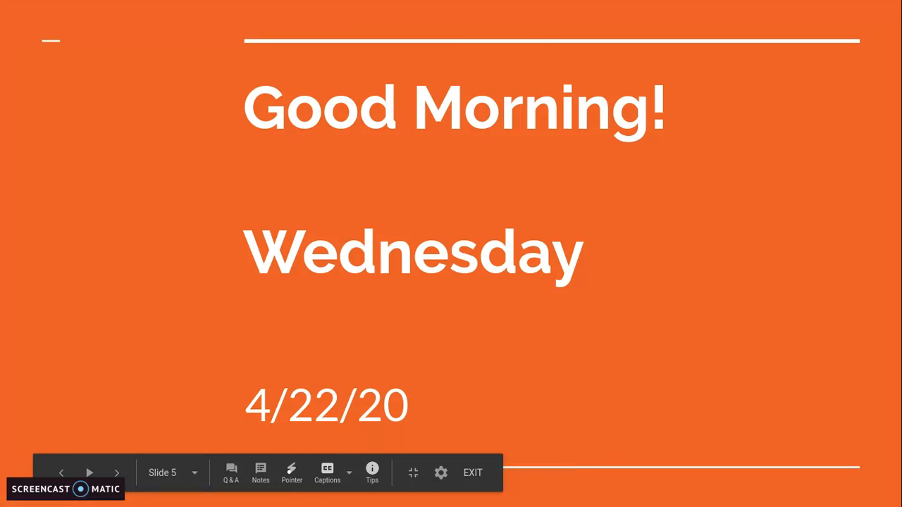
- Exit the slideshow and return to editing the deck at the 'We need your help!' slide
click(472, 473)
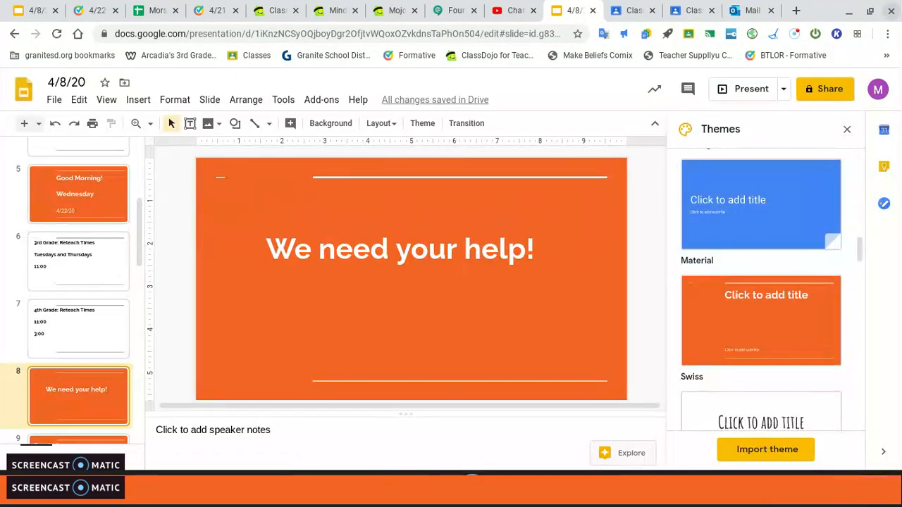
- Switch to Classroom and scroll through the Wednesday 4/22 Morning Work and Math assignments
click(632, 10)
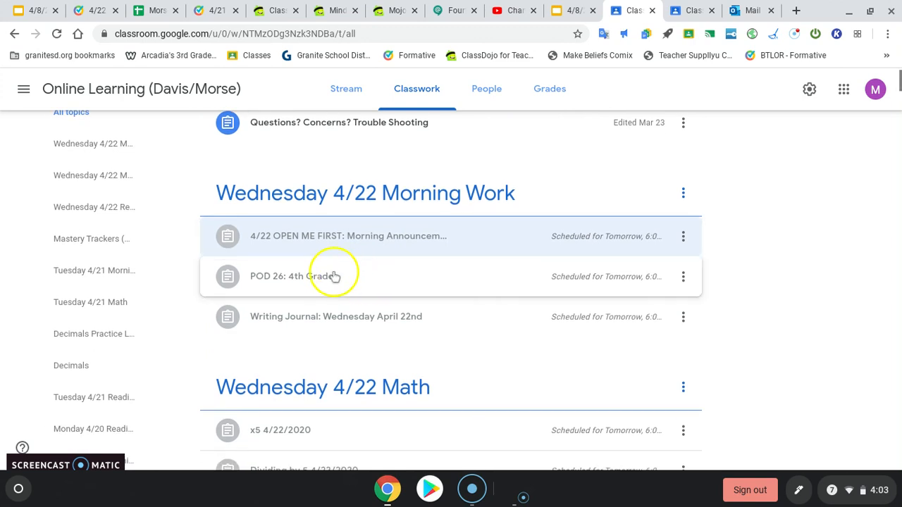
scroll(down, 3)
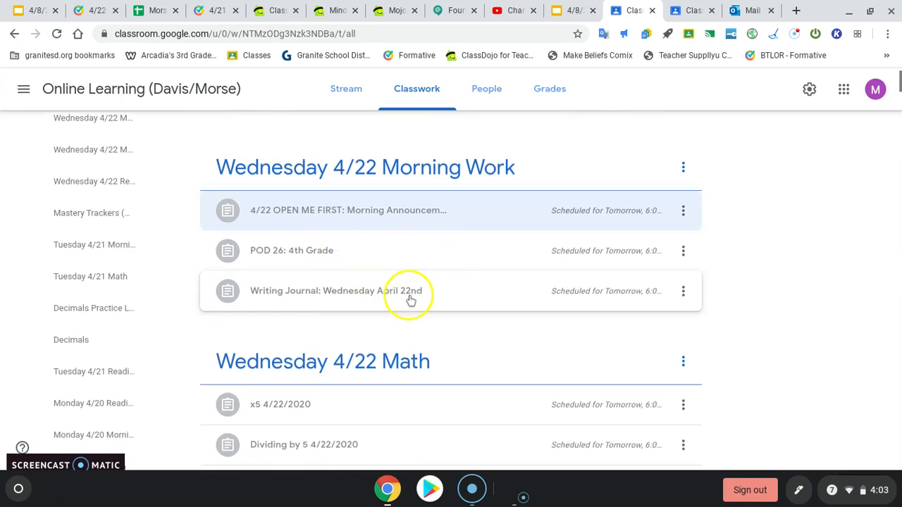
scroll(down, 3)
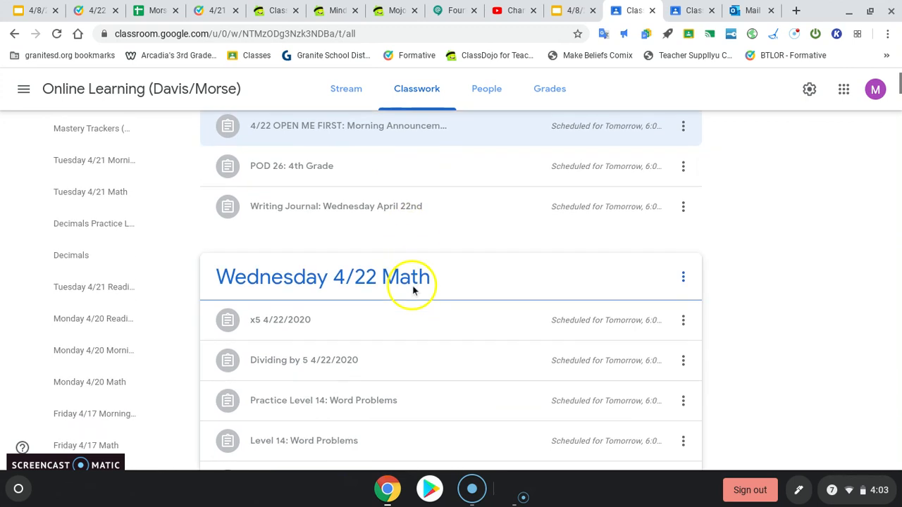
scroll(down, 3)
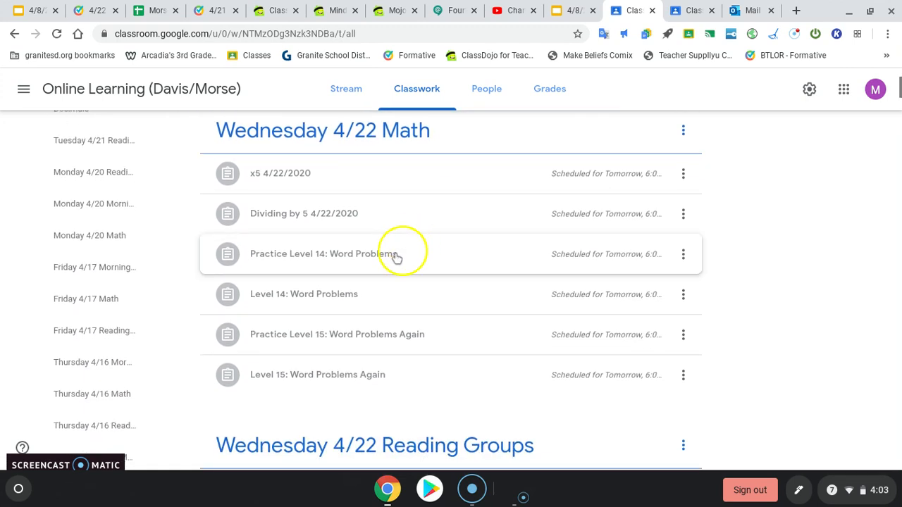
mouse_move(359, 261)
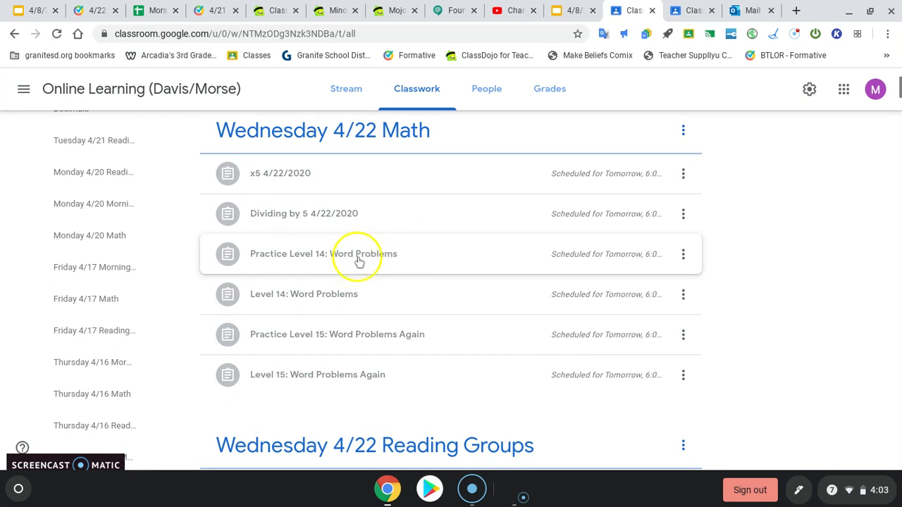
mouse_move(327, 262)
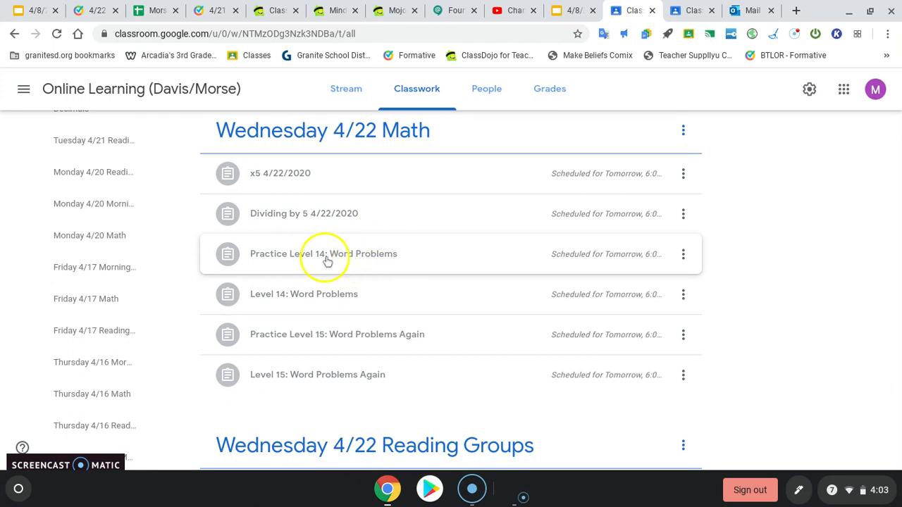
mouse_move(345, 258)
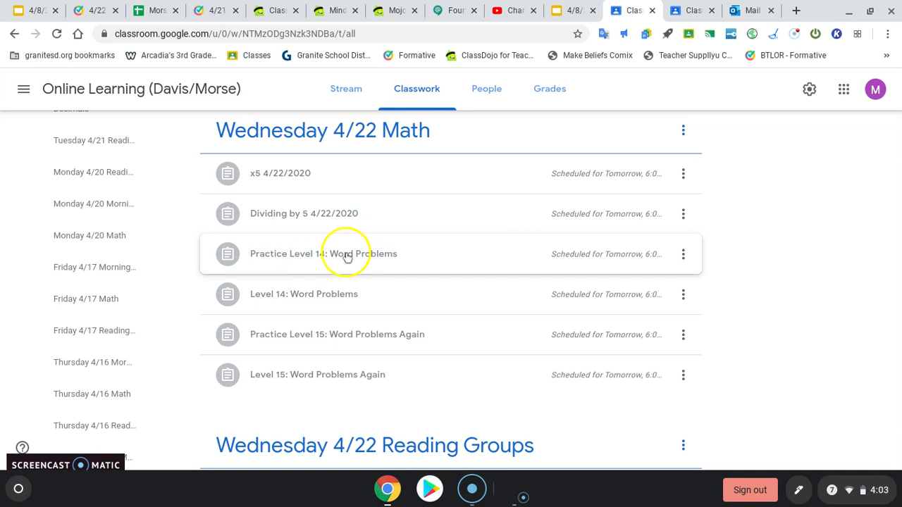
mouse_move(356, 260)
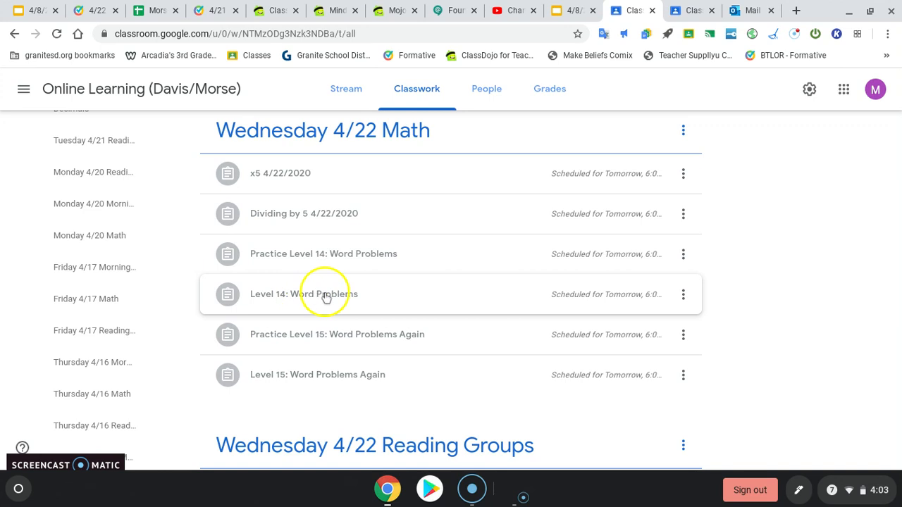
mouse_move(396, 344)
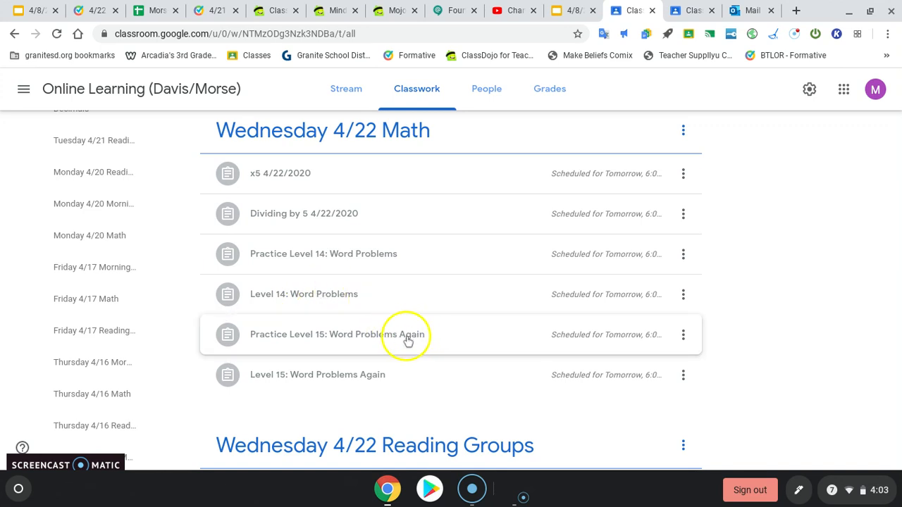
- Scroll past Wednesday 4/22 Reading Groups and Tuesday 4/21 topics to Decimals Practice Levels 2–10
scroll(down, 3)
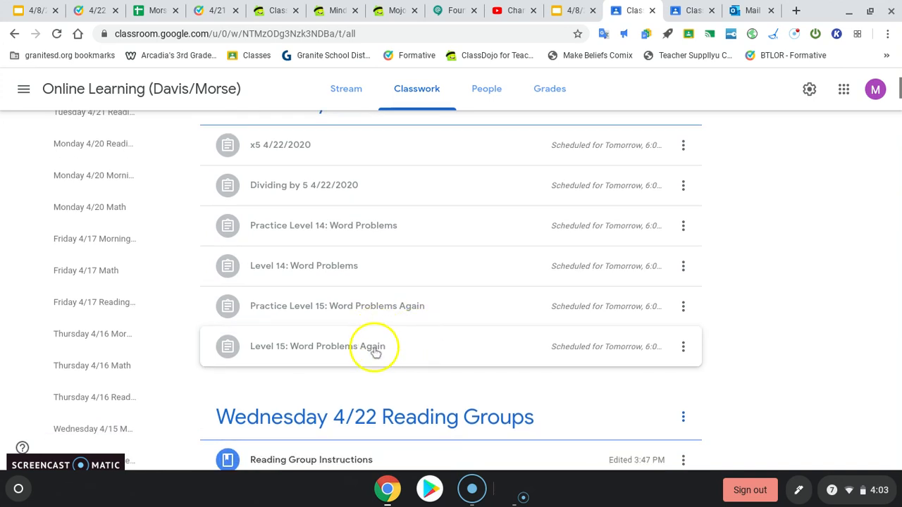
scroll(down, 3)
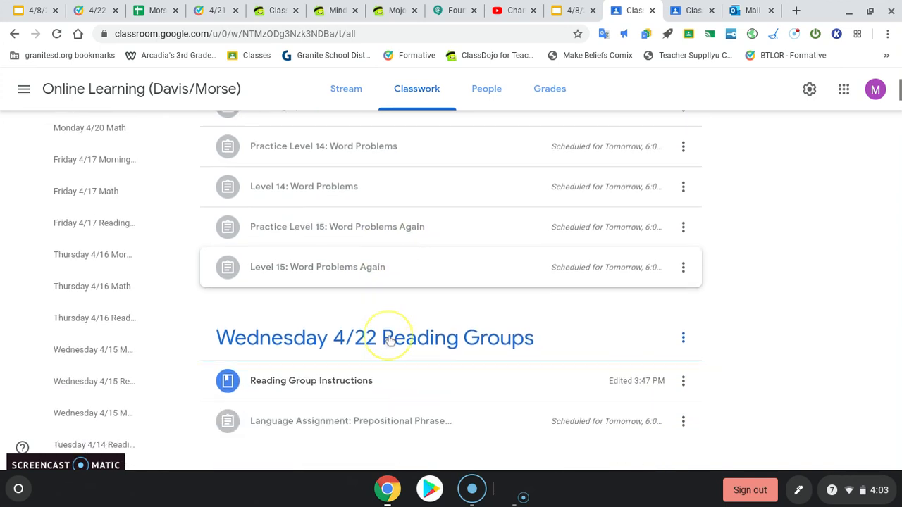
scroll(down, 3)
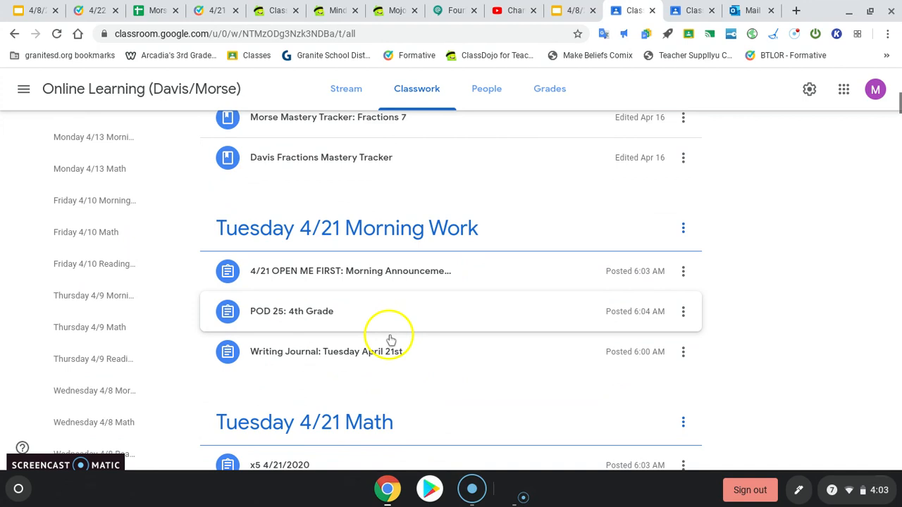
scroll(down, 3)
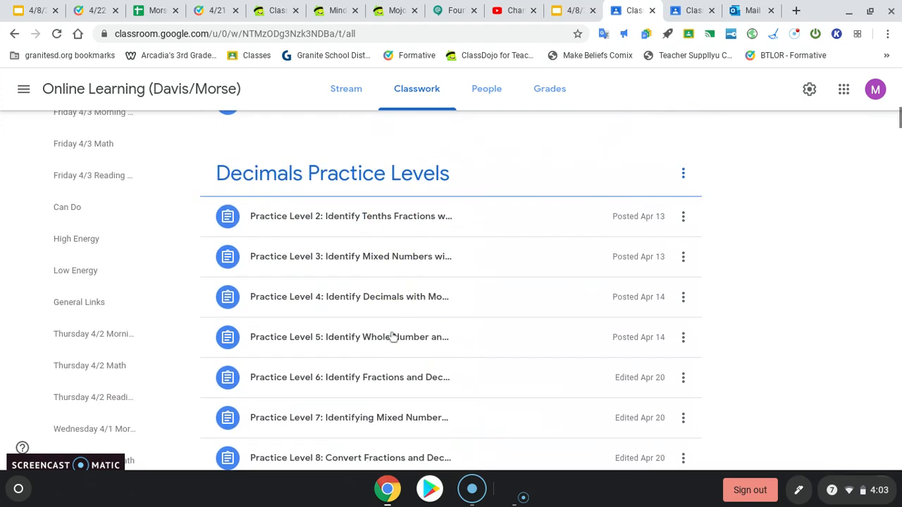
scroll(down, 3)
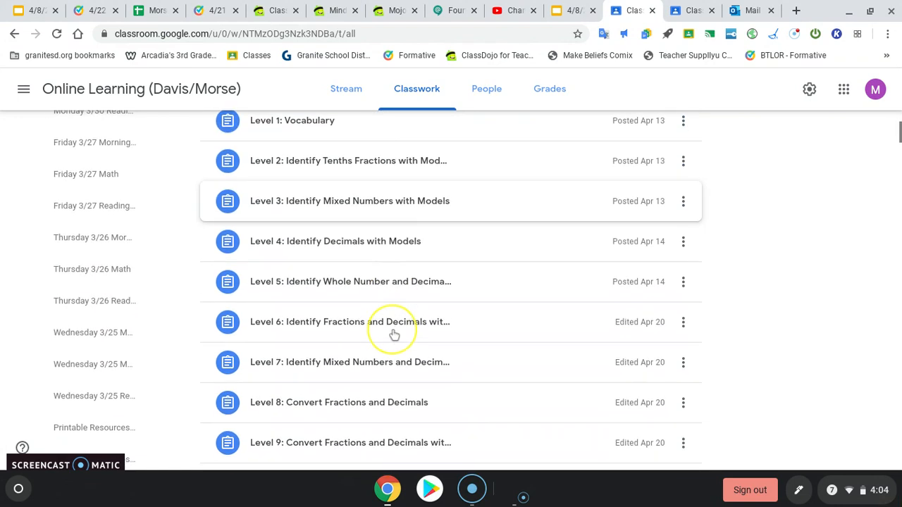
scroll(down, 3)
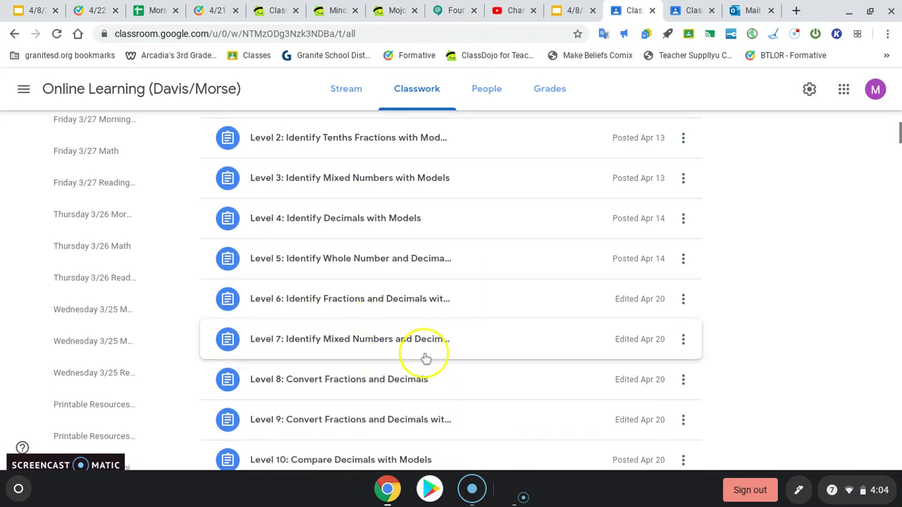
scroll(down, 3)
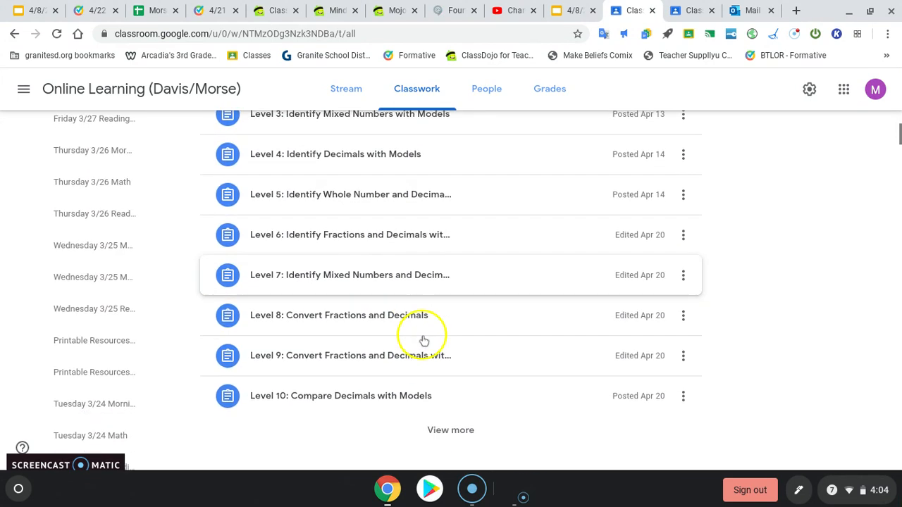
scroll(down, 3)
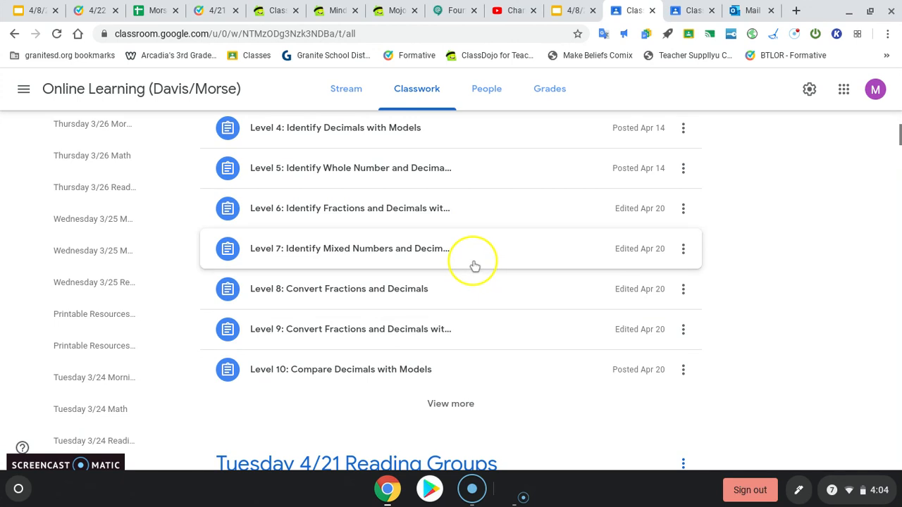
scroll(down, 3)
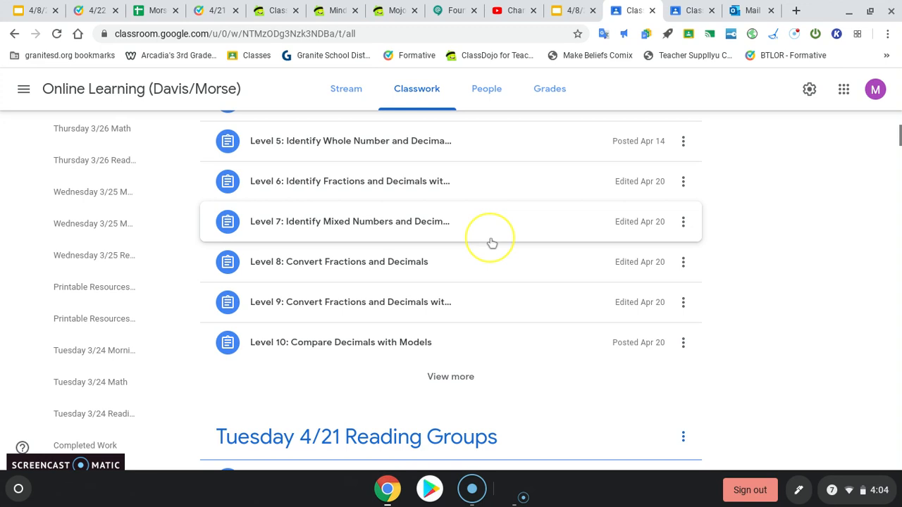
mouse_move(456, 385)
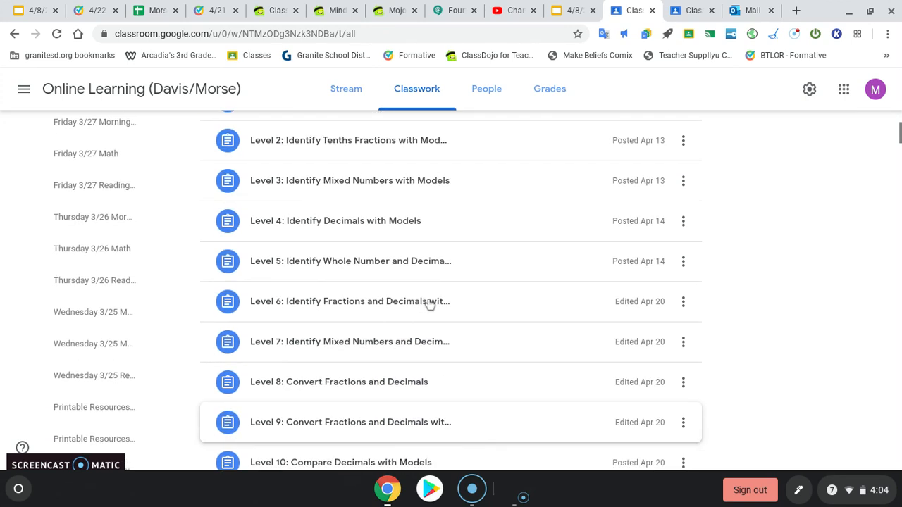
- Expand the remaining Decimals assignments and scroll down toward the Tuesday 4/21 Reading Groups topic
scroll(down, 3)
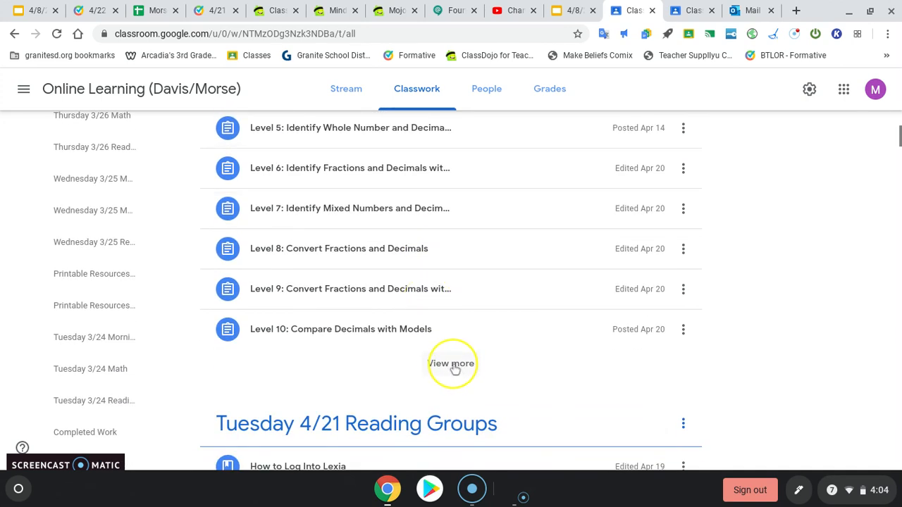
mouse_move(451, 364)
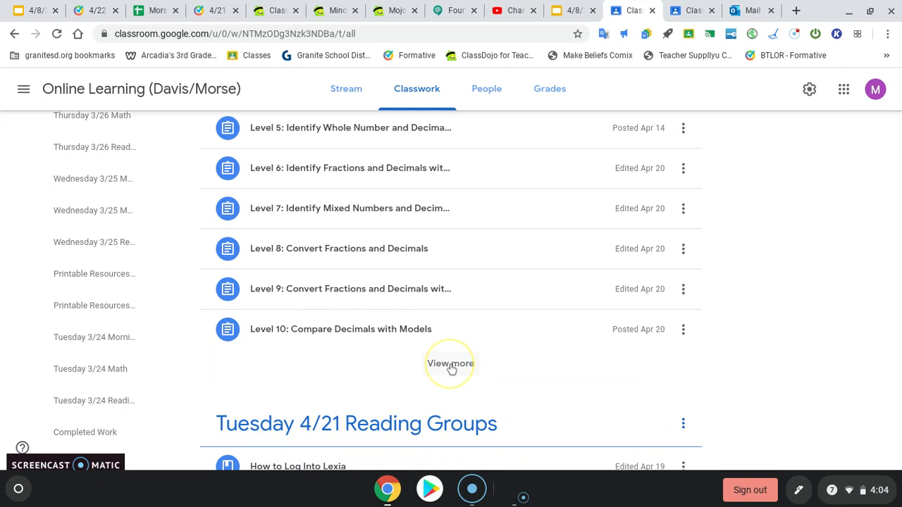
click(451, 363)
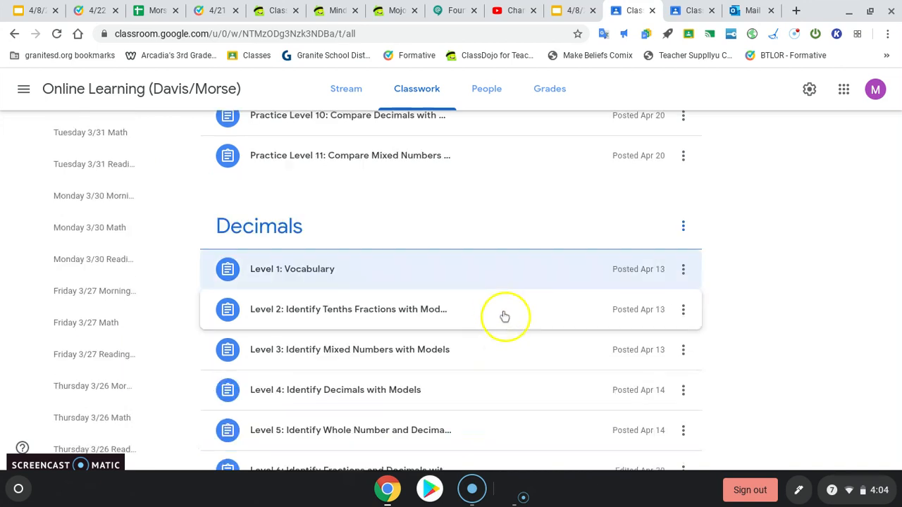
scroll(down, 3)
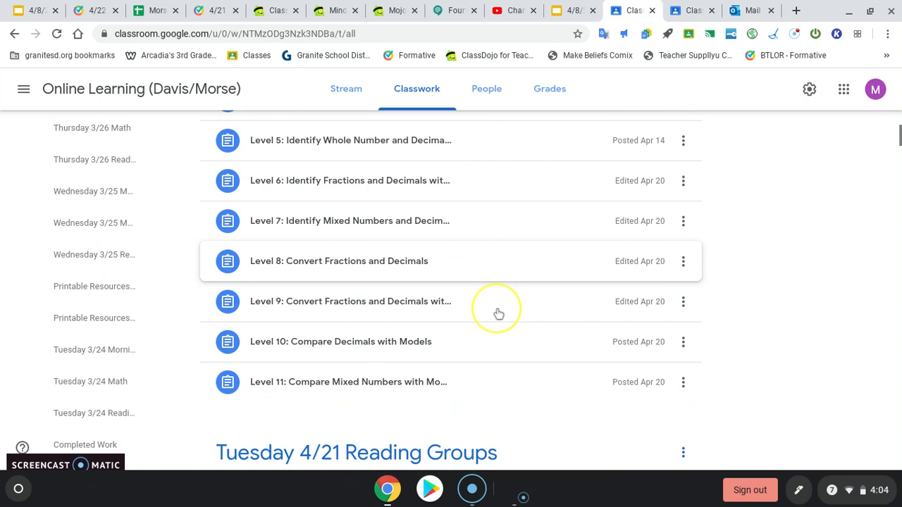
scroll(down, 3)
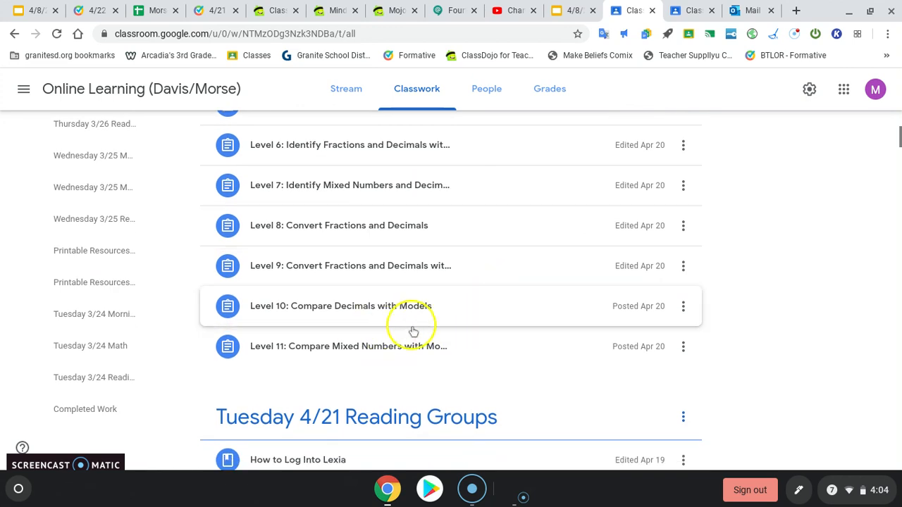
mouse_move(406, 351)
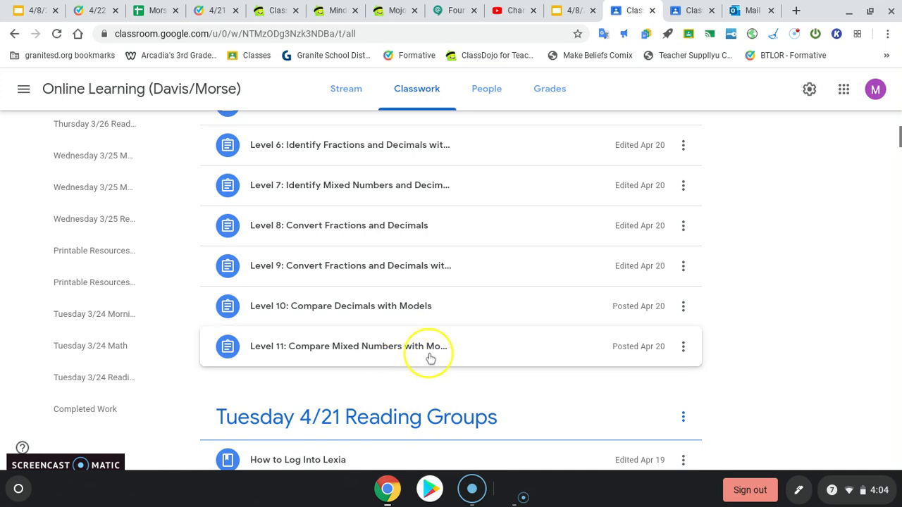
scroll(down, 3)
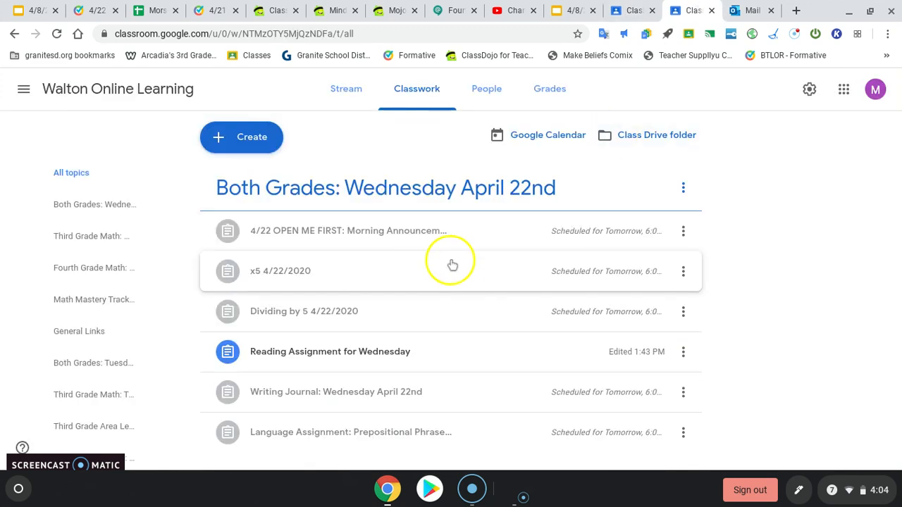
mouse_move(275, 225)
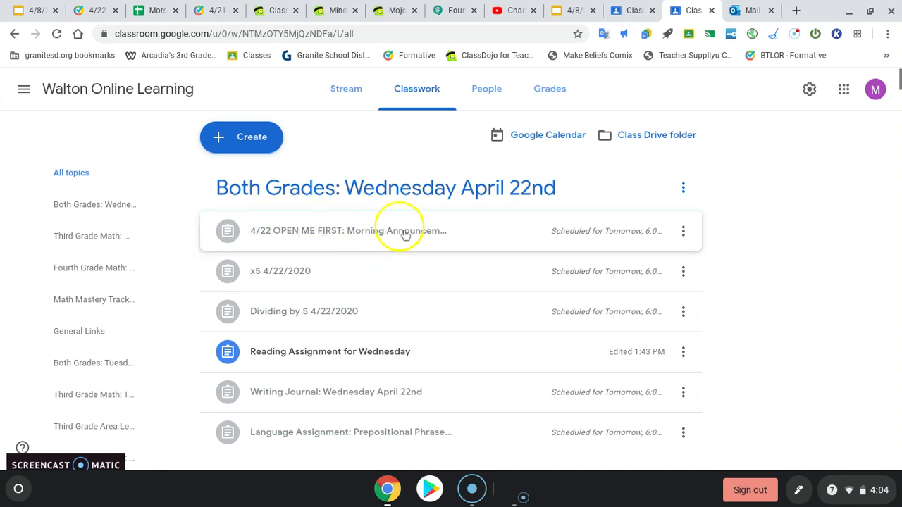
- Scroll Walton Online Learning's classwork to the Third and Fourth Grade Math Wednesday April 22nd topics
scroll(down, 3)
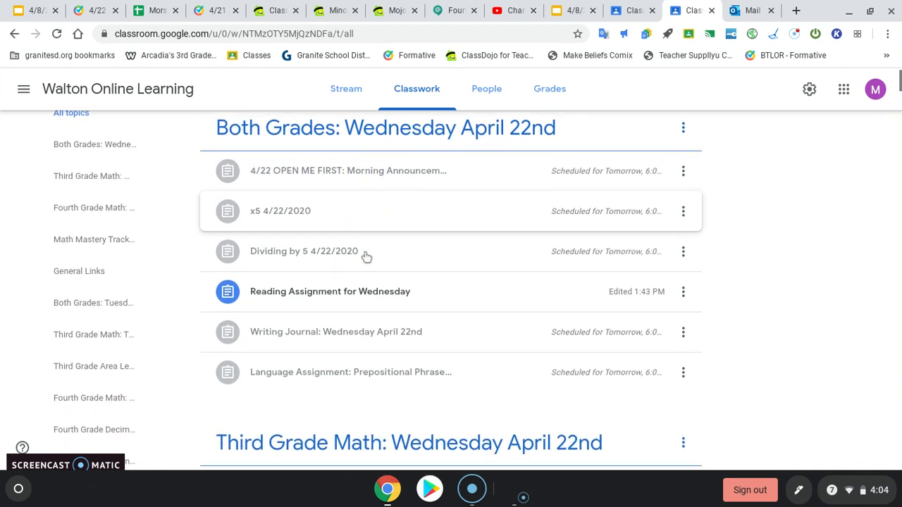
scroll(down, 3)
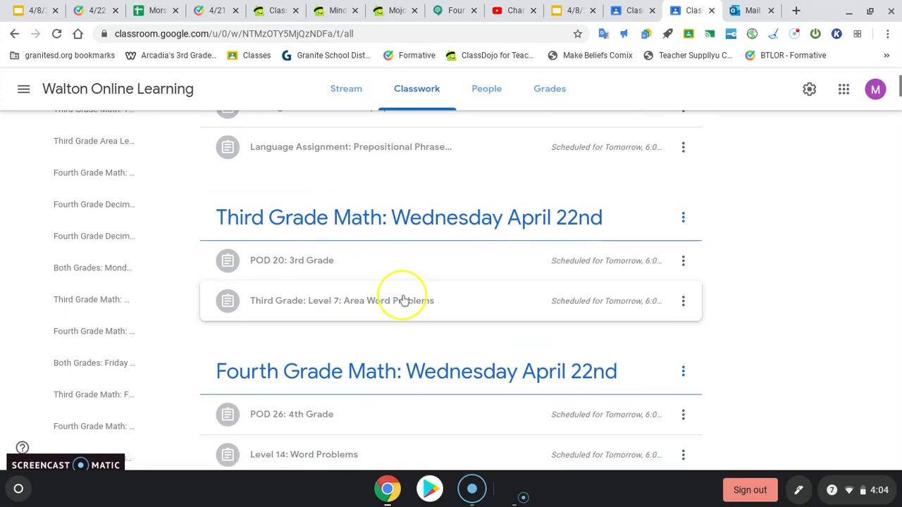
mouse_move(397, 308)
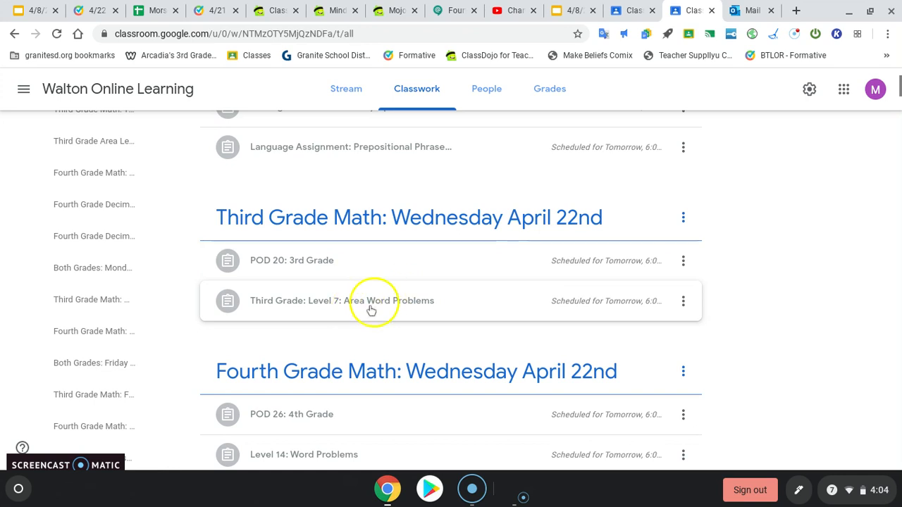
mouse_move(384, 302)
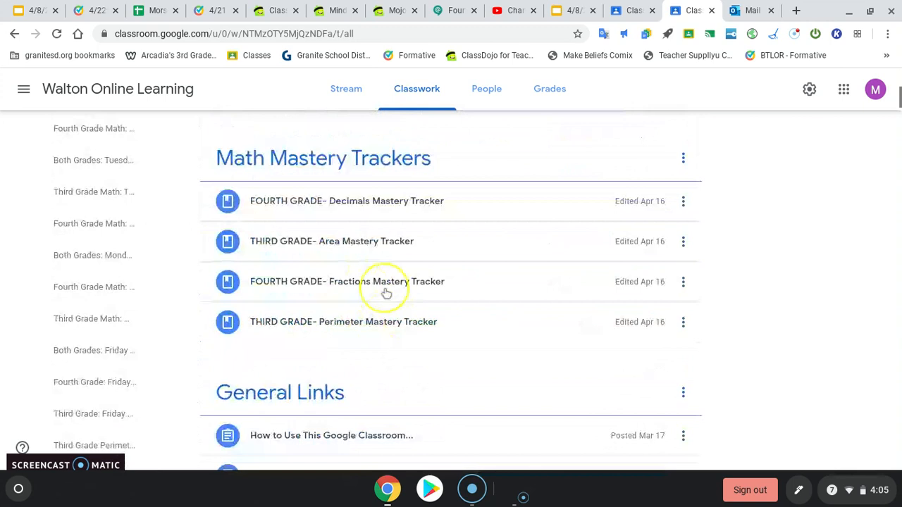
- Scroll through Tuesday topics and level lists, reaching Decimals Levels 8–11 and Tuesday 4/21 Reading Groups
scroll(down, 3)
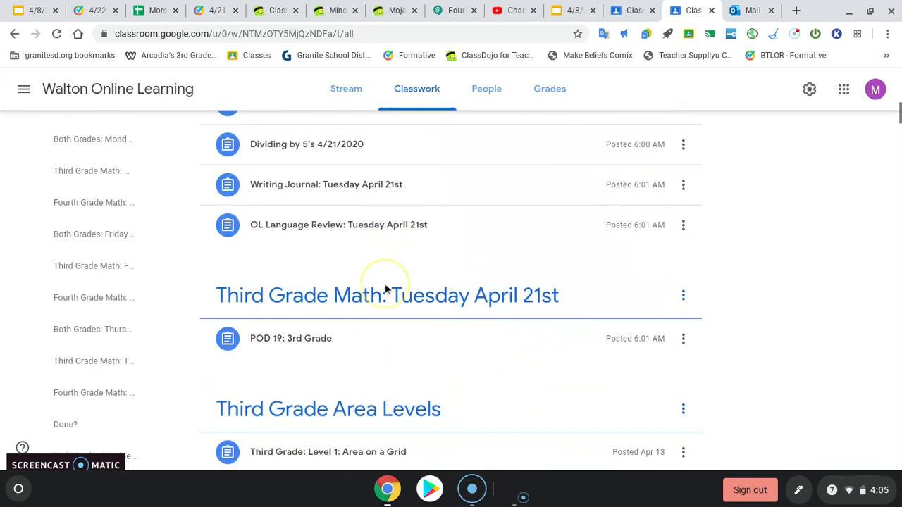
scroll(down, 3)
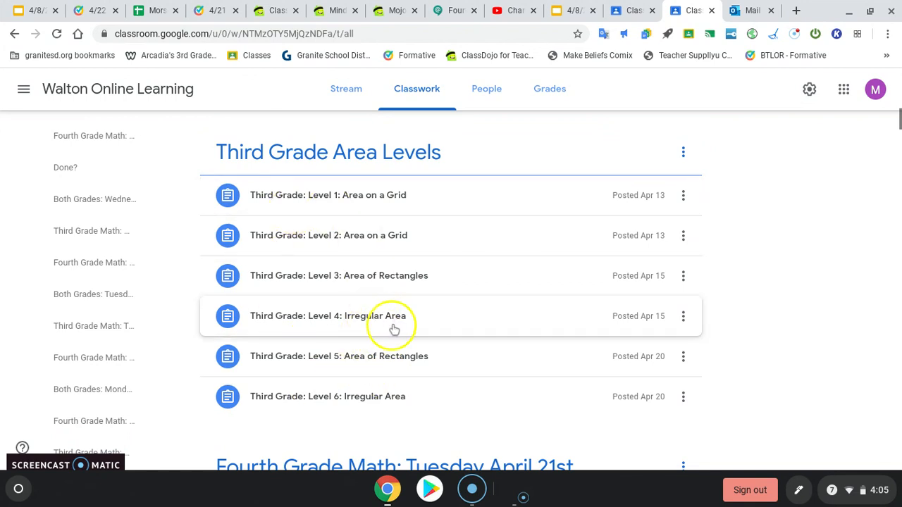
mouse_move(411, 316)
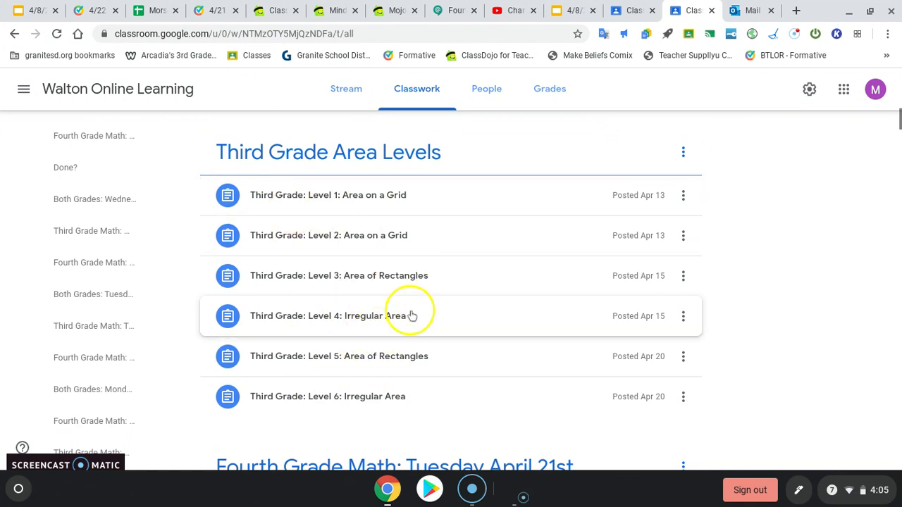
scroll(down, 3)
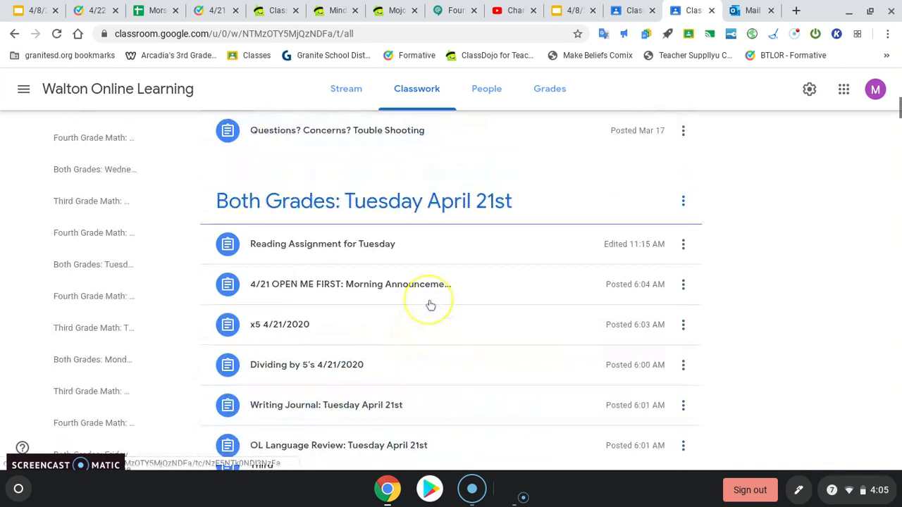
scroll(down, 3)
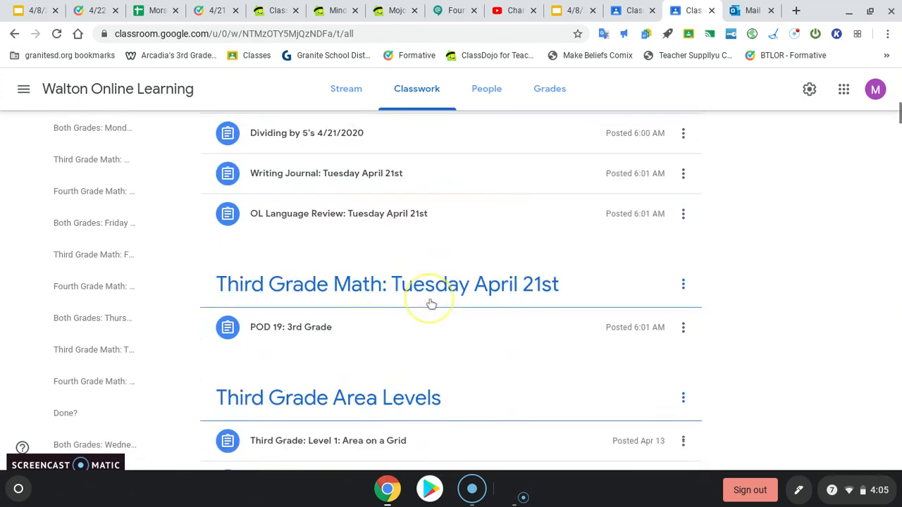
scroll(down, 3)
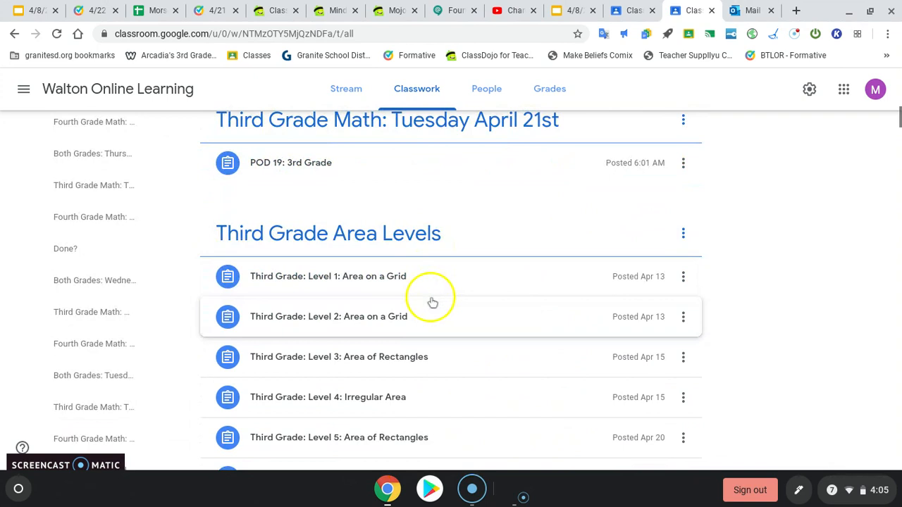
scroll(down, 3)
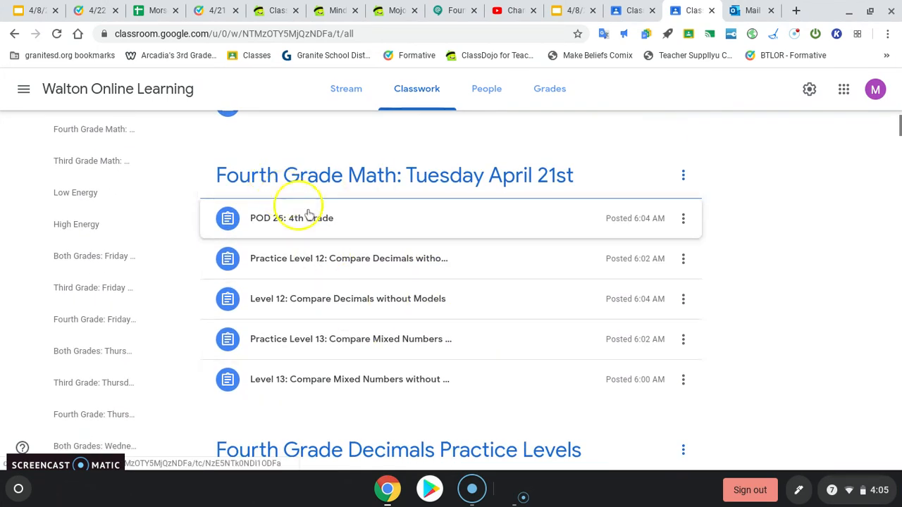
mouse_move(366, 271)
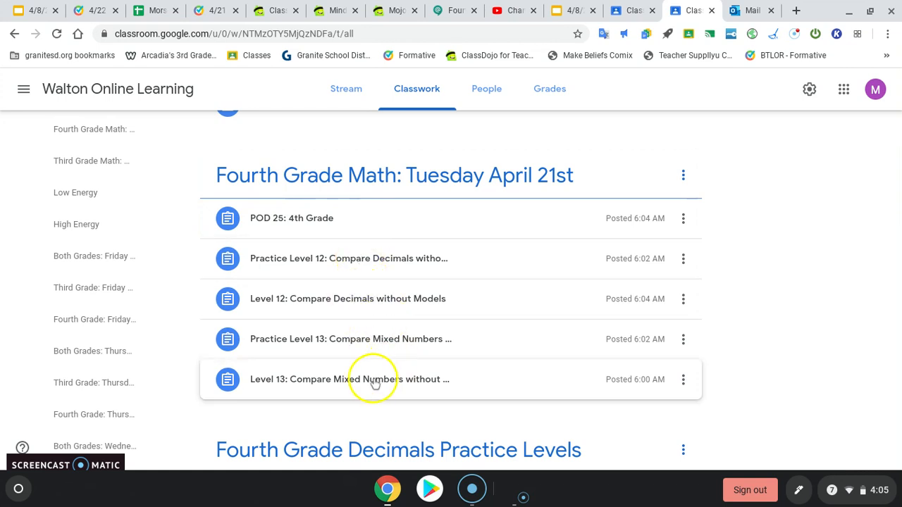
scroll(down, 3)
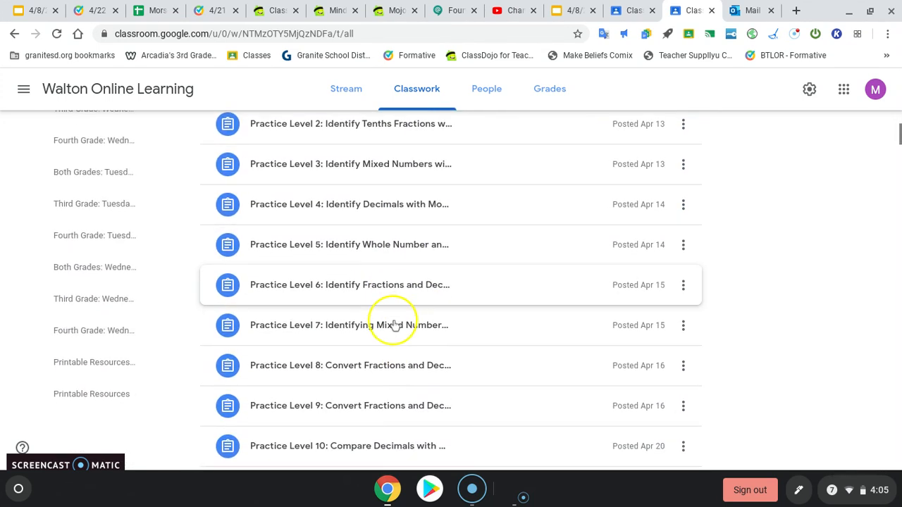
scroll(up, 3)
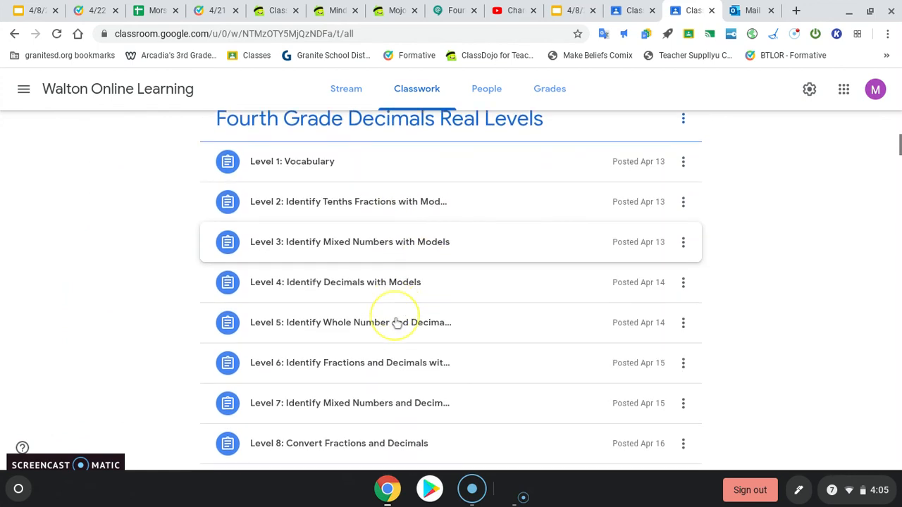
scroll(down, 3)
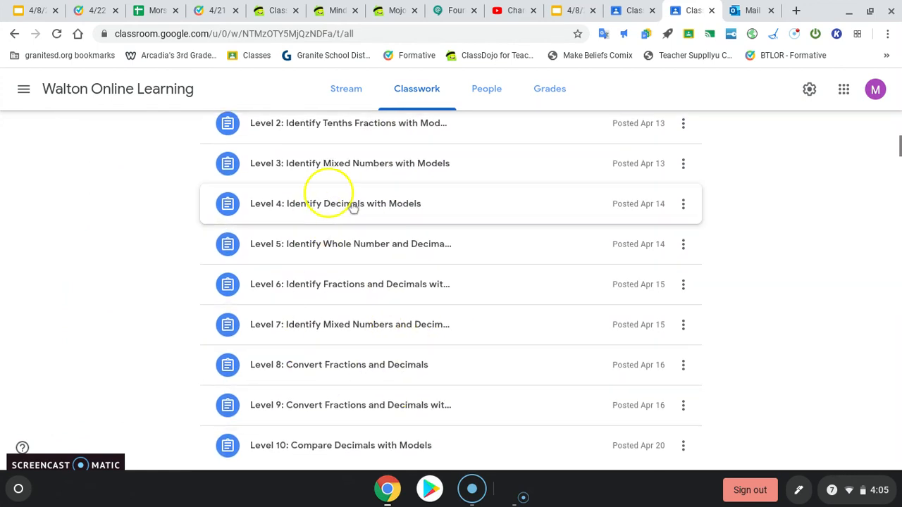
scroll(down, 3)
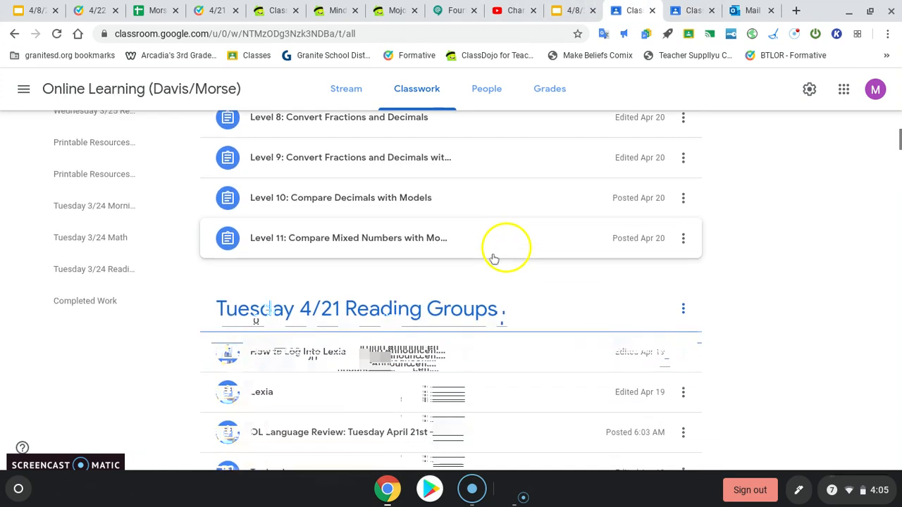
scroll(down, 3)
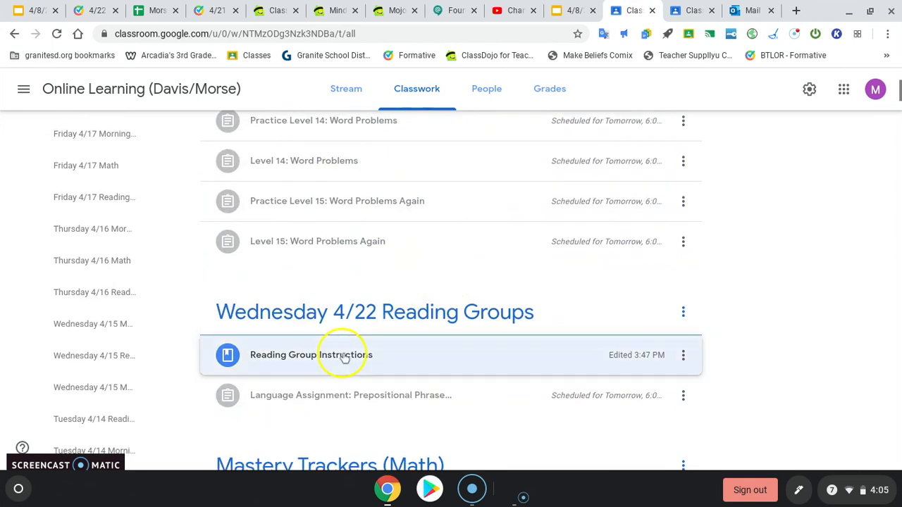
click(311, 355)
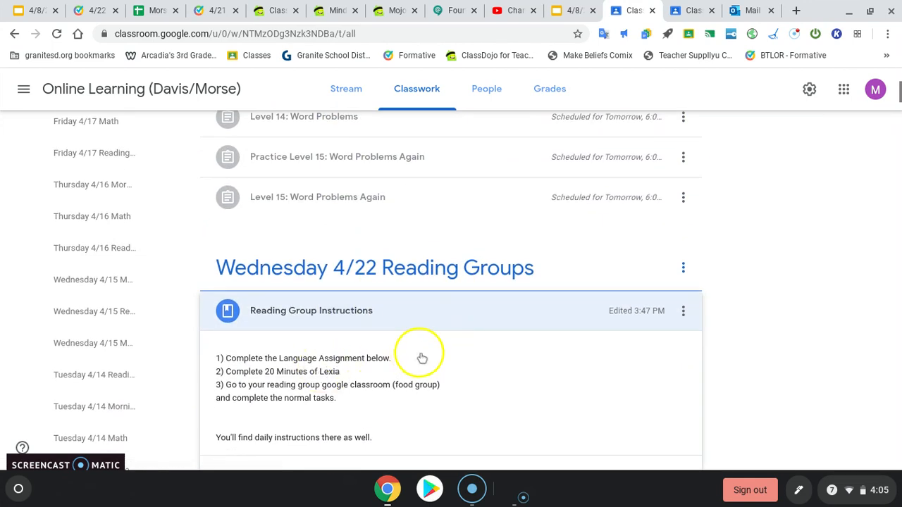
scroll(down, 3)
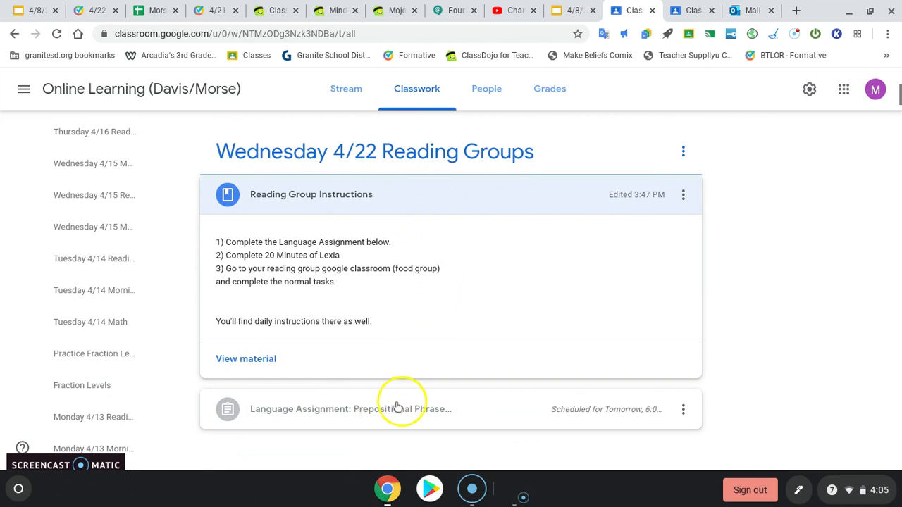
mouse_move(312, 264)
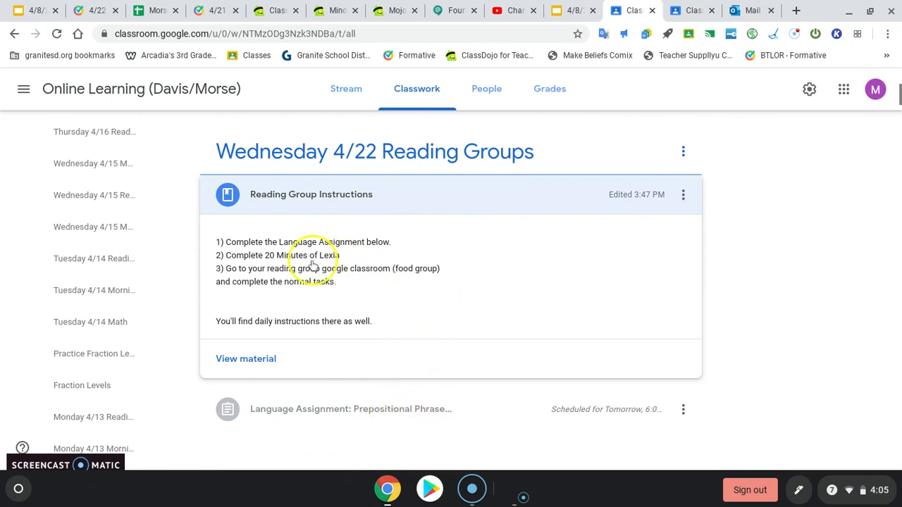
mouse_move(275, 261)
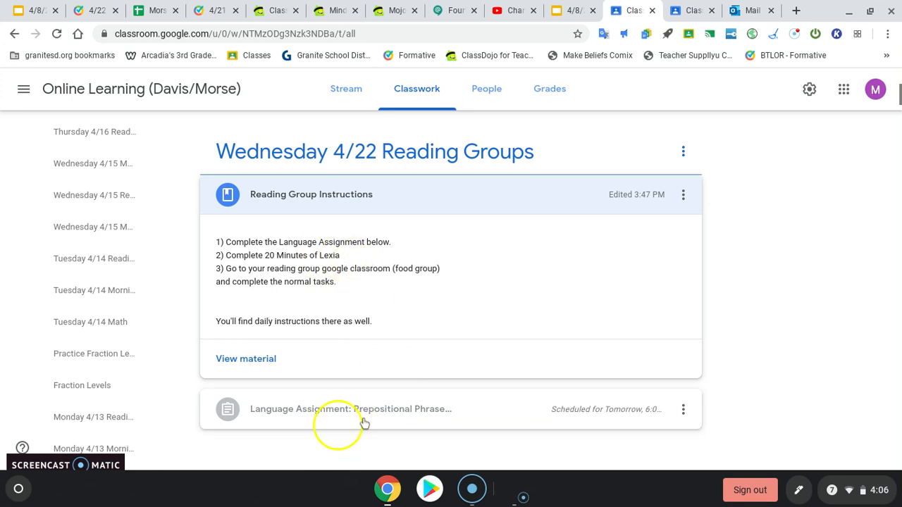
mouse_move(391, 435)
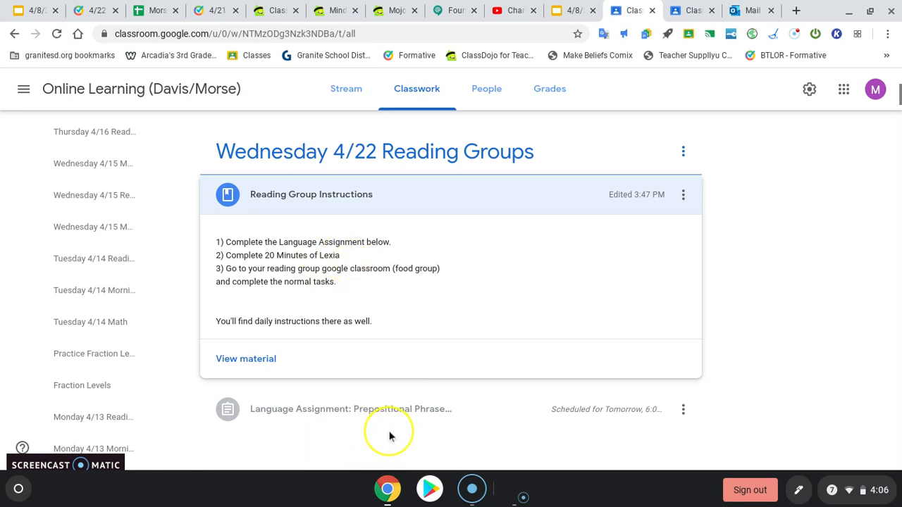
mouse_move(327, 275)
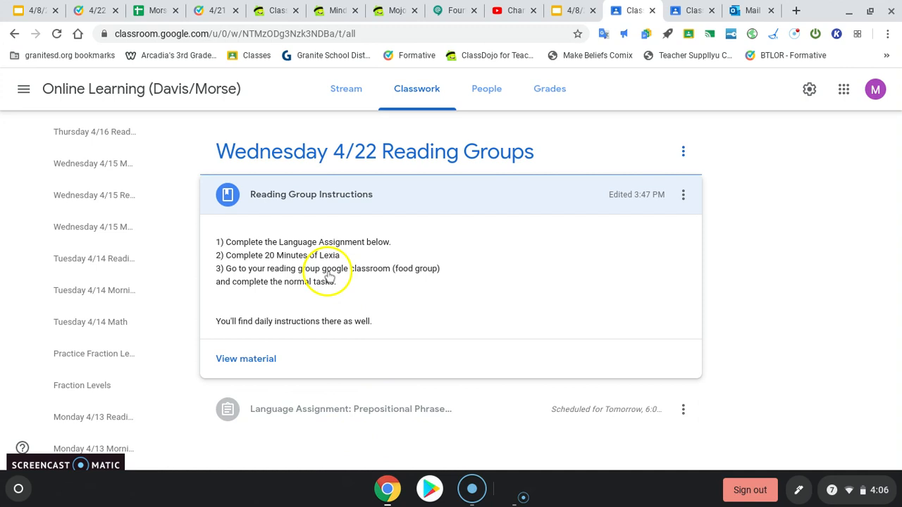
mouse_move(387, 277)
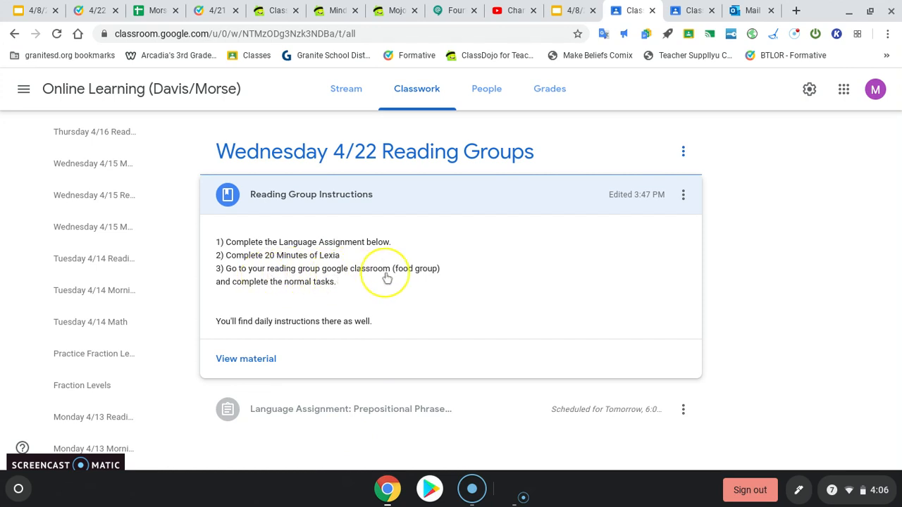
mouse_move(412, 277)
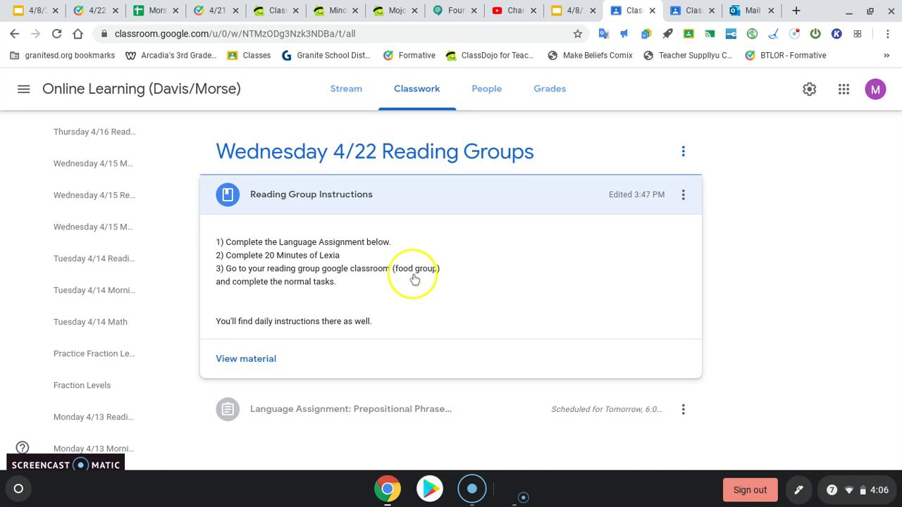
mouse_move(415, 280)
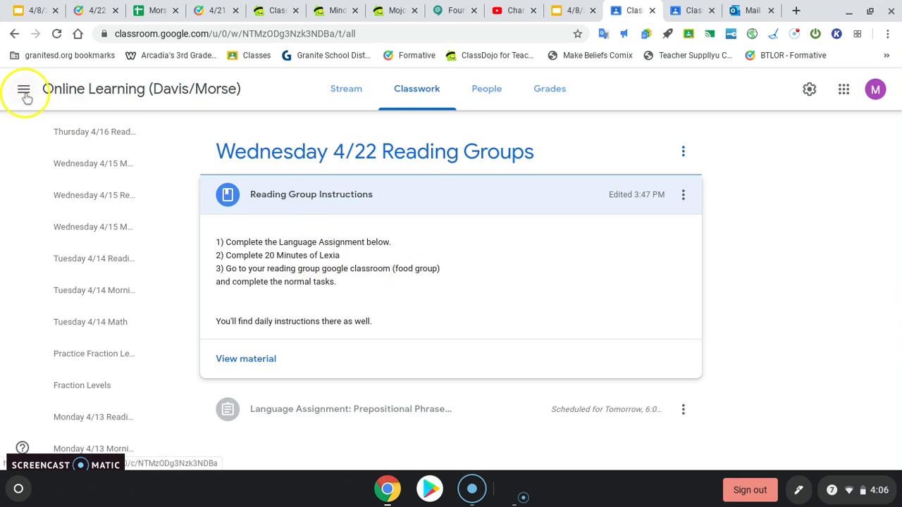
- Switch to the Reading Group: Eggplants class and scroll its Classwork Daily Instructions
click(24, 89)
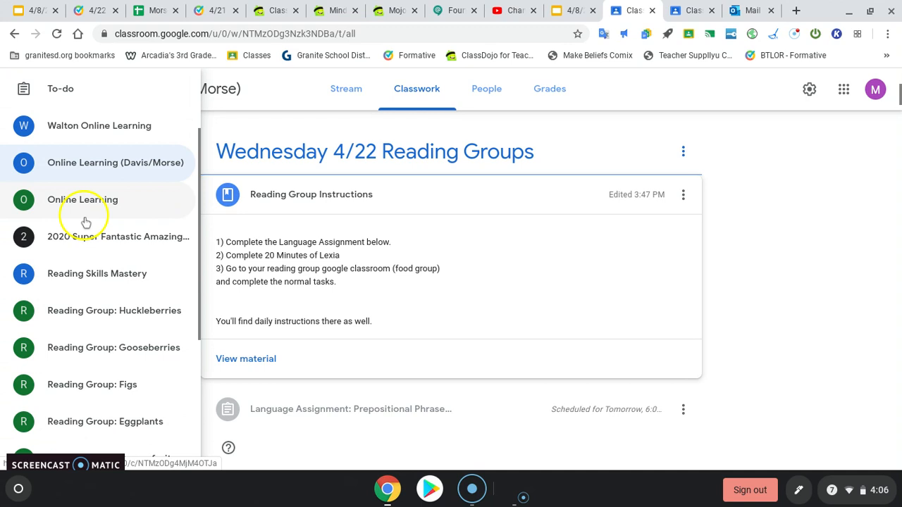
scroll(down, 3)
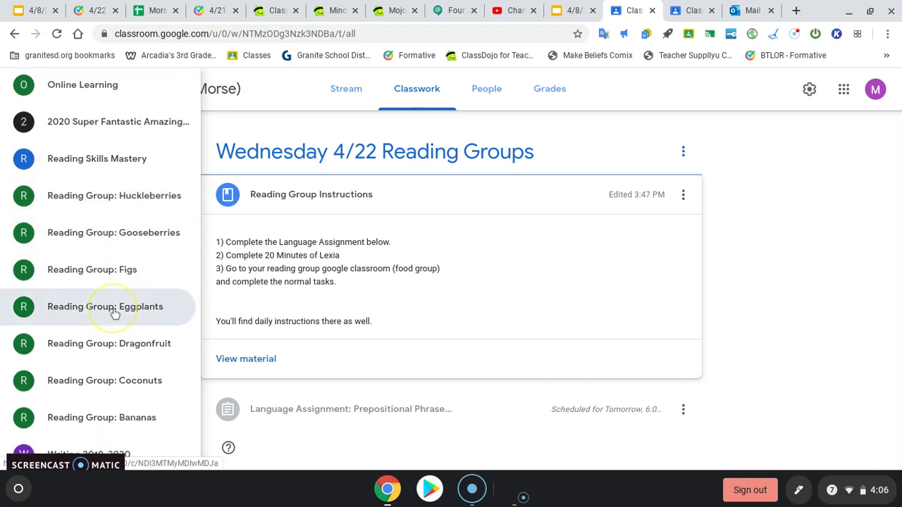
click(105, 306)
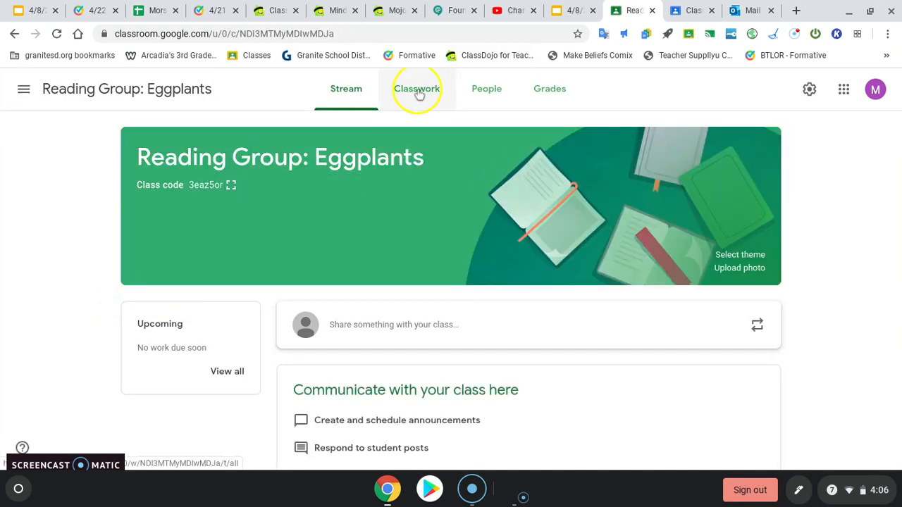
click(416, 88)
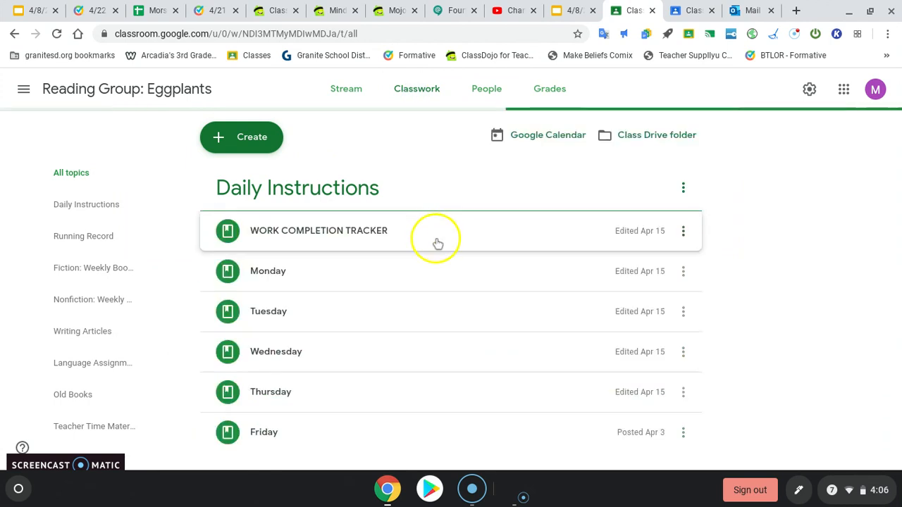
scroll(down, 3)
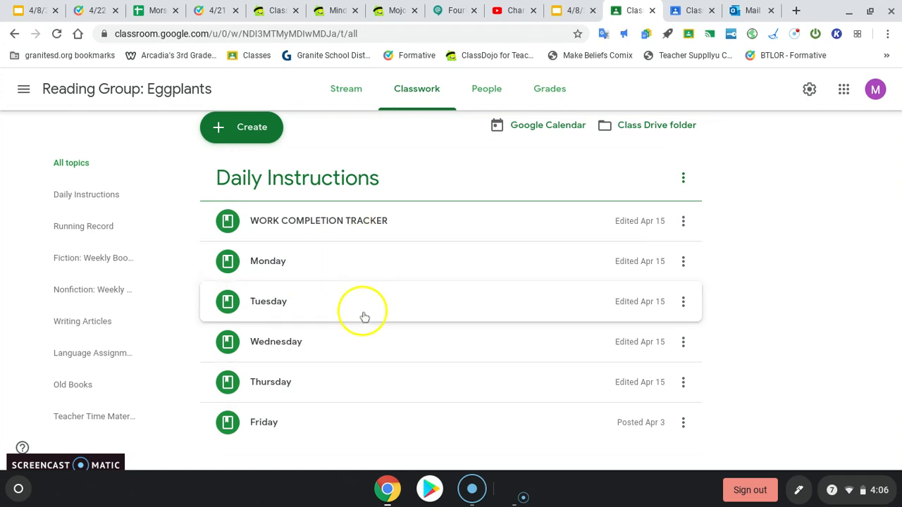
mouse_move(298, 345)
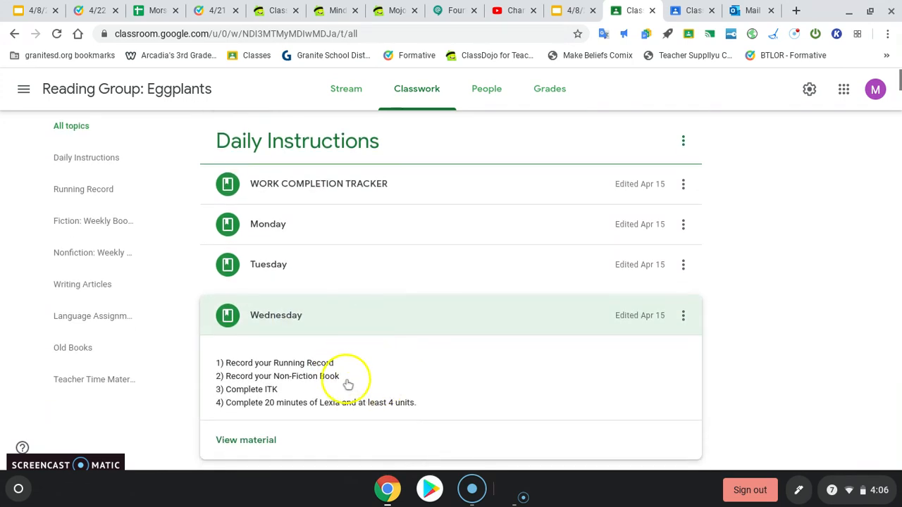
mouse_move(377, 393)
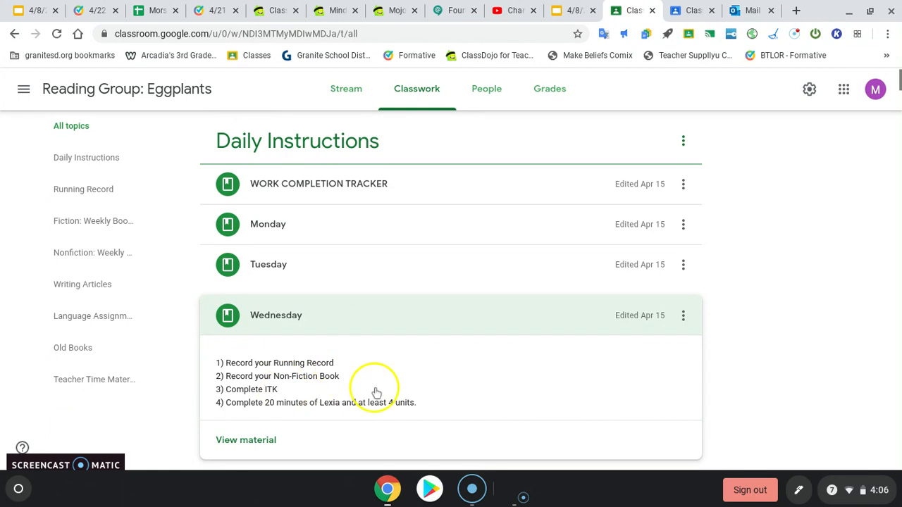
mouse_move(292, 414)
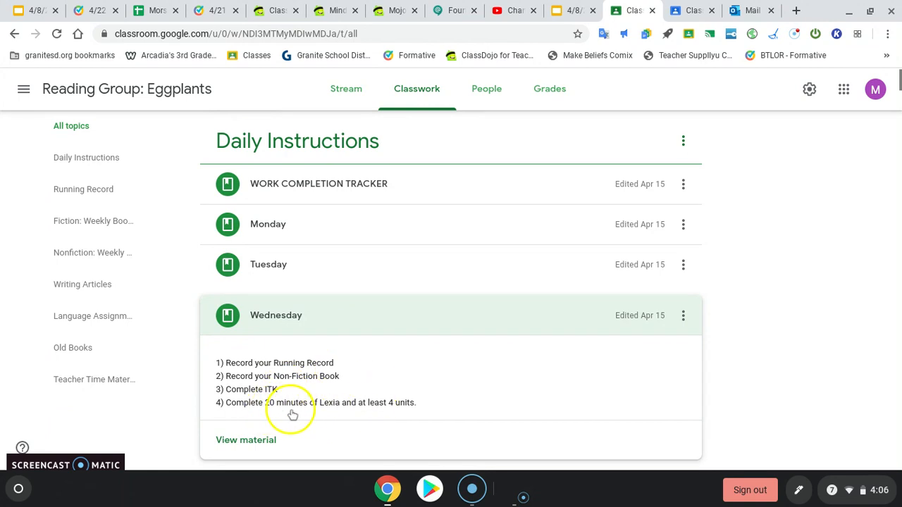
mouse_move(302, 414)
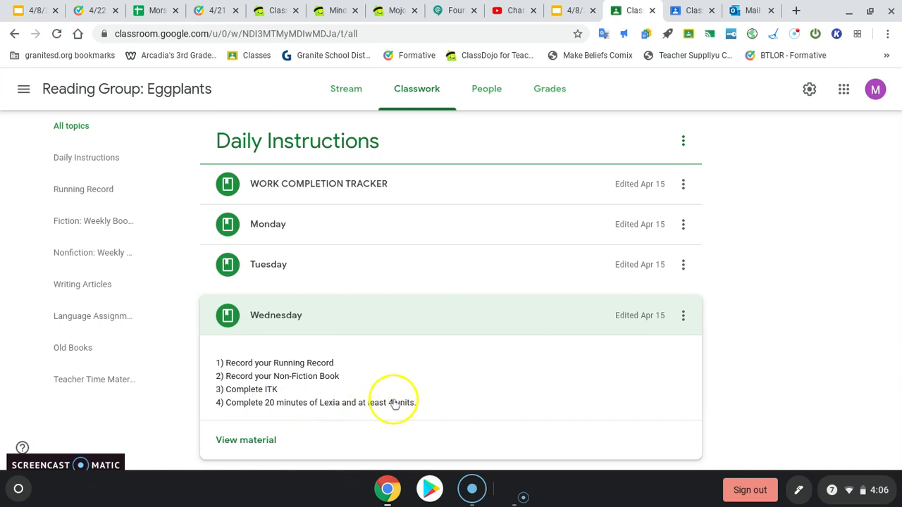
scroll(down, 3)
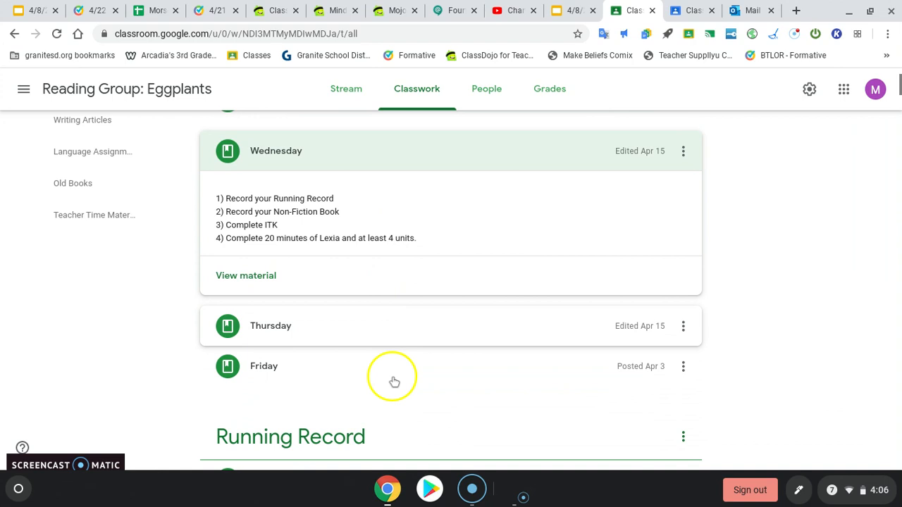
scroll(down, 3)
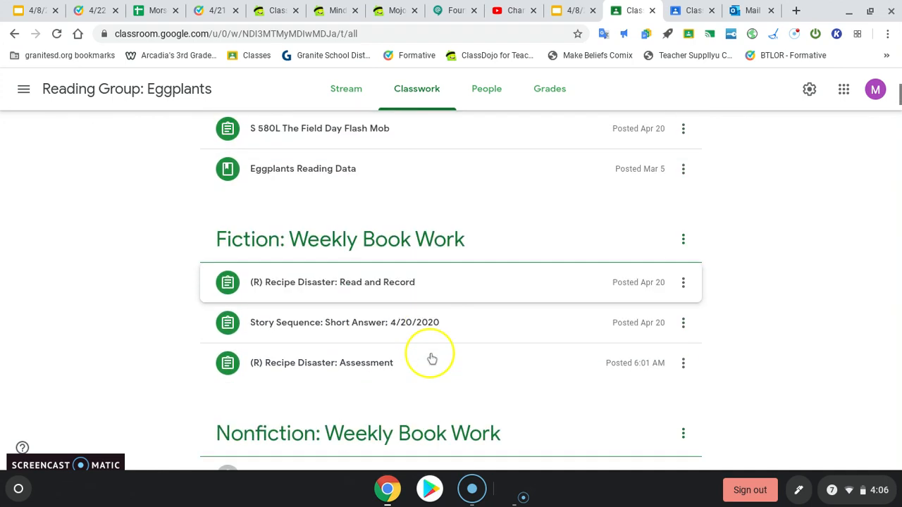
scroll(down, 3)
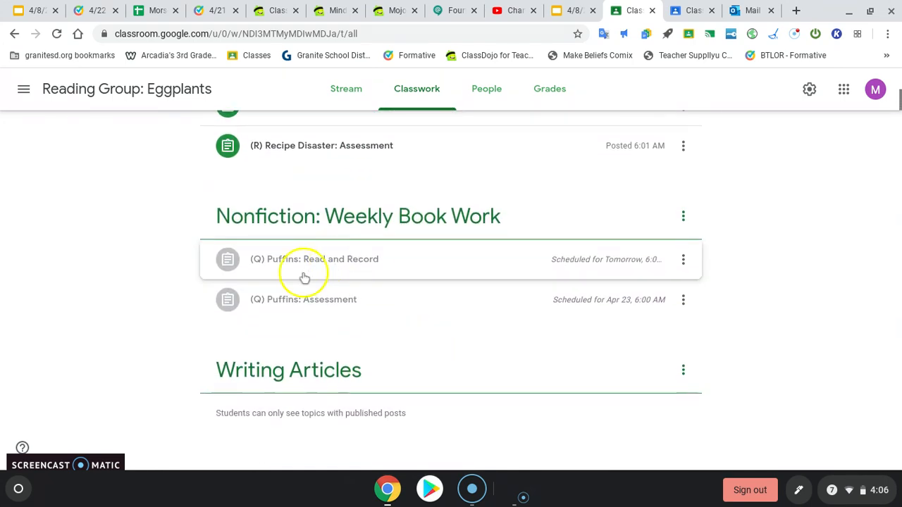
mouse_move(333, 264)
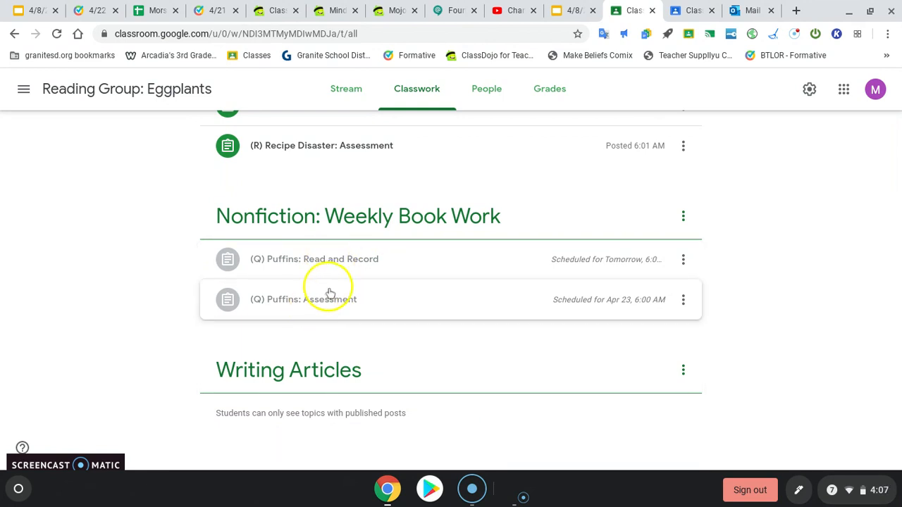
mouse_move(308, 299)
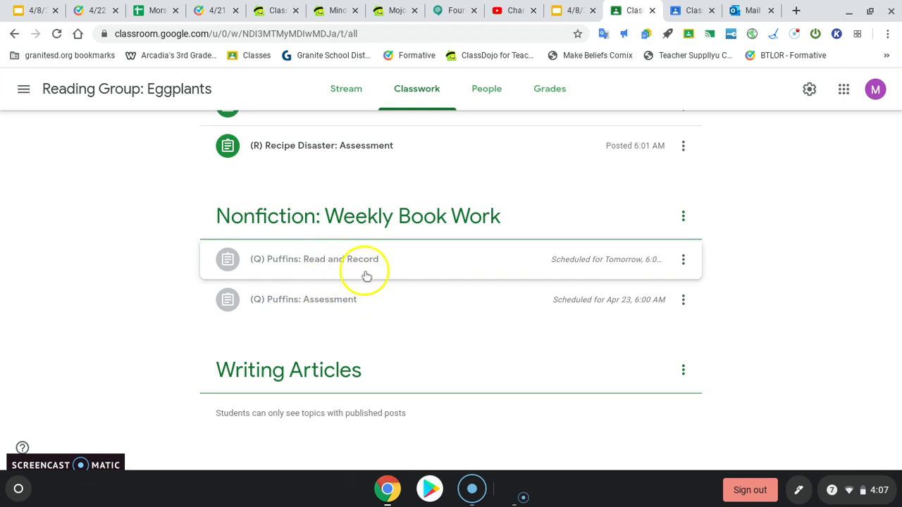
mouse_move(352, 271)
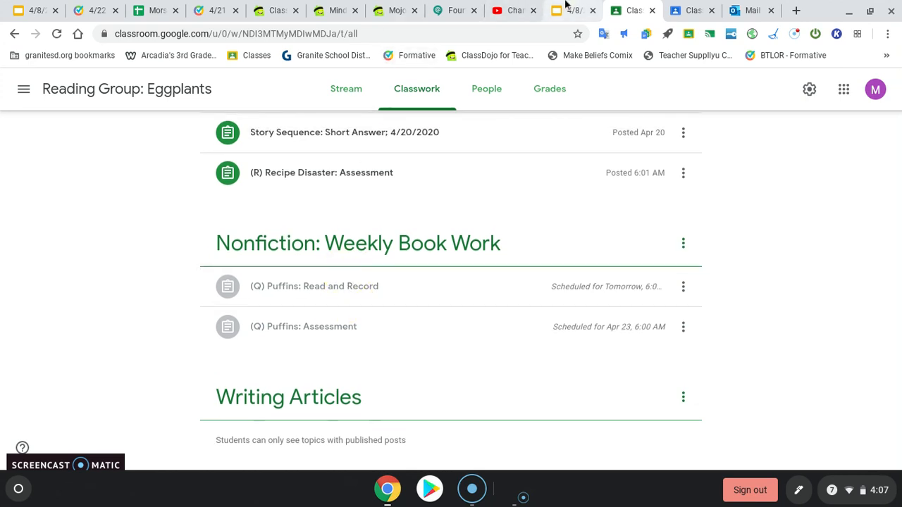
- Return to the Slides deck and present it full screen from slide 8, 'We need your help!'
click(571, 11)
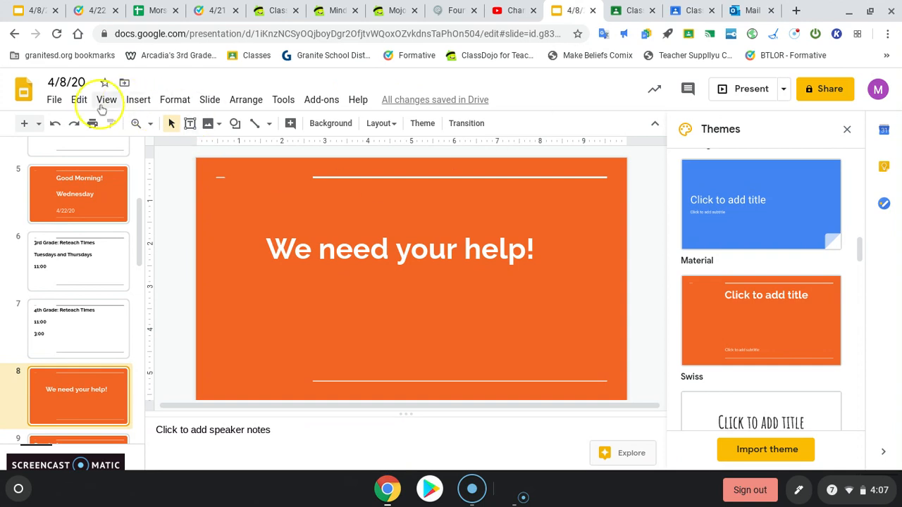
click(139, 100)
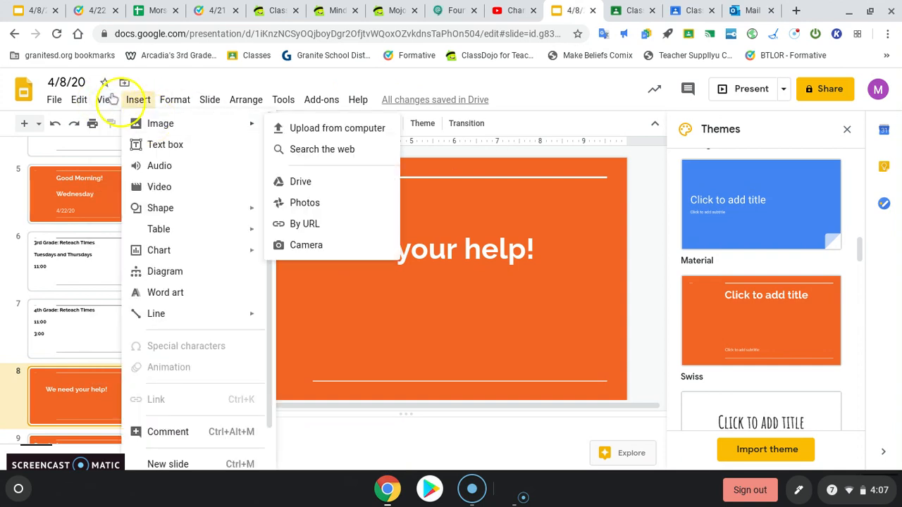
click(742, 89)
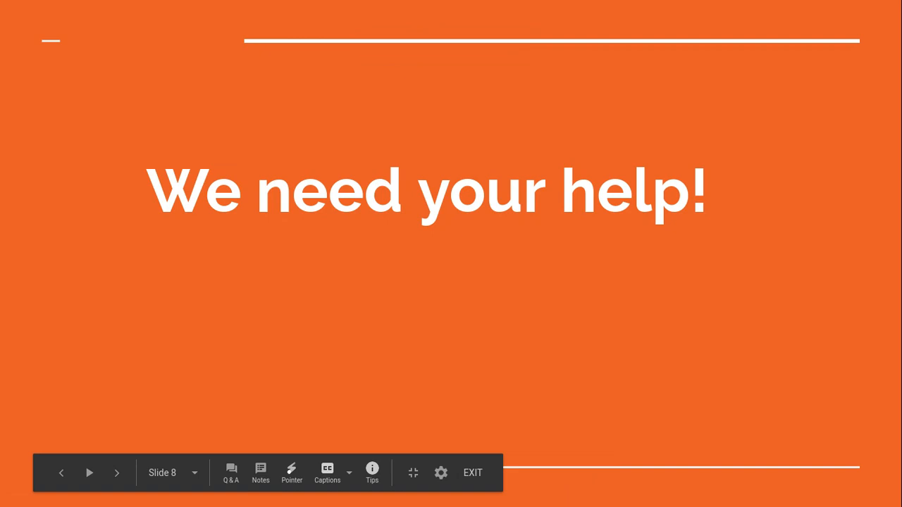
- Advance the slideshow to slide 9, the Reminders list
click(116, 473)
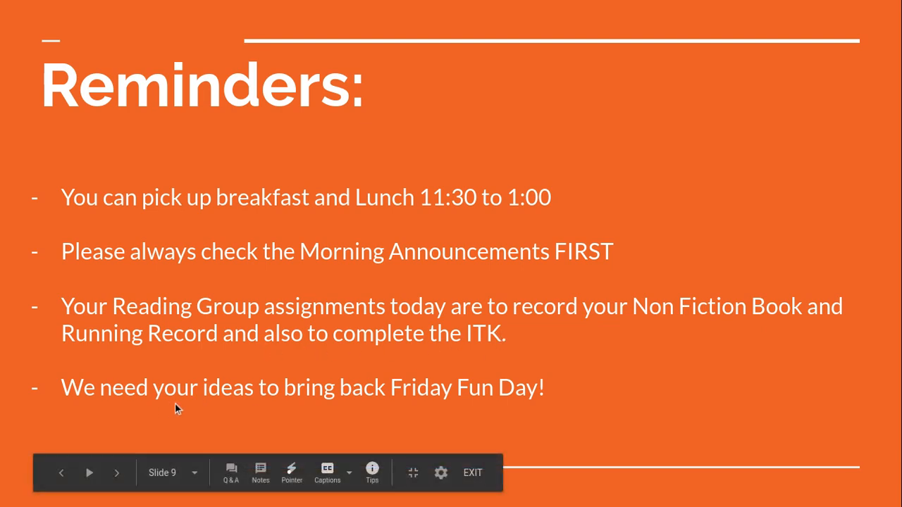
mouse_move(648, 382)
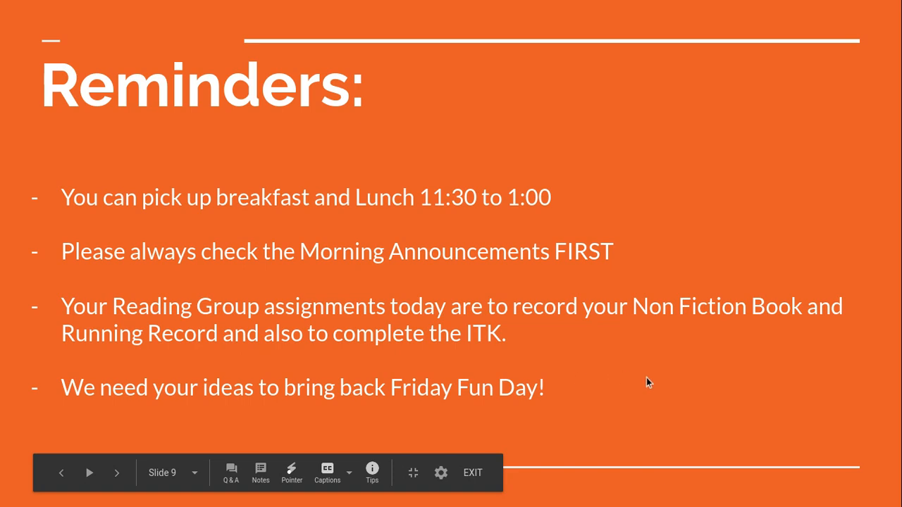
- Advance the slideshow to slide 10, '10:00 Game of the Day'
click(117, 473)
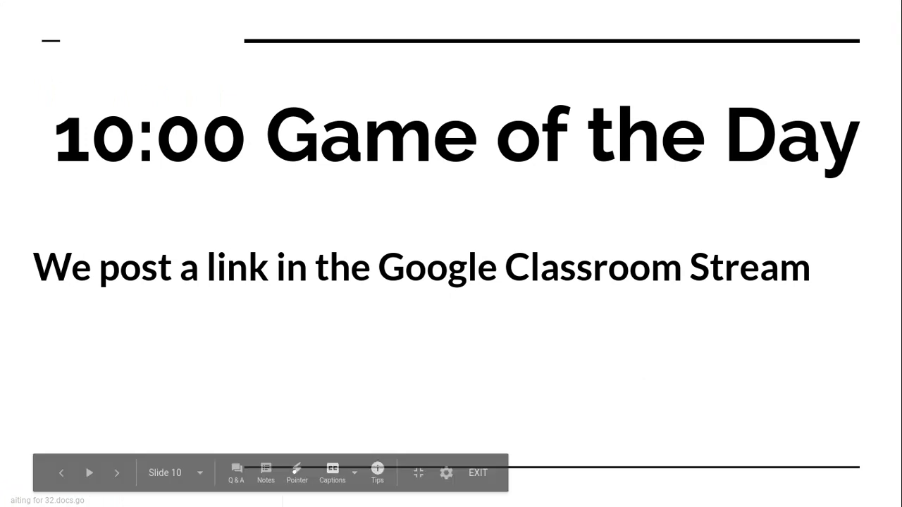
- Advance to the final numbered wrap-up slide starting with 'Have a great day!'
click(478, 473)
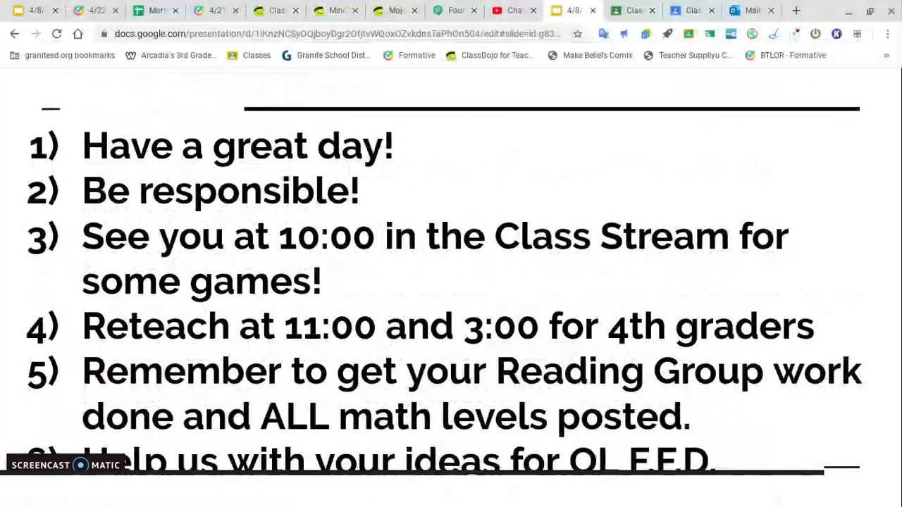